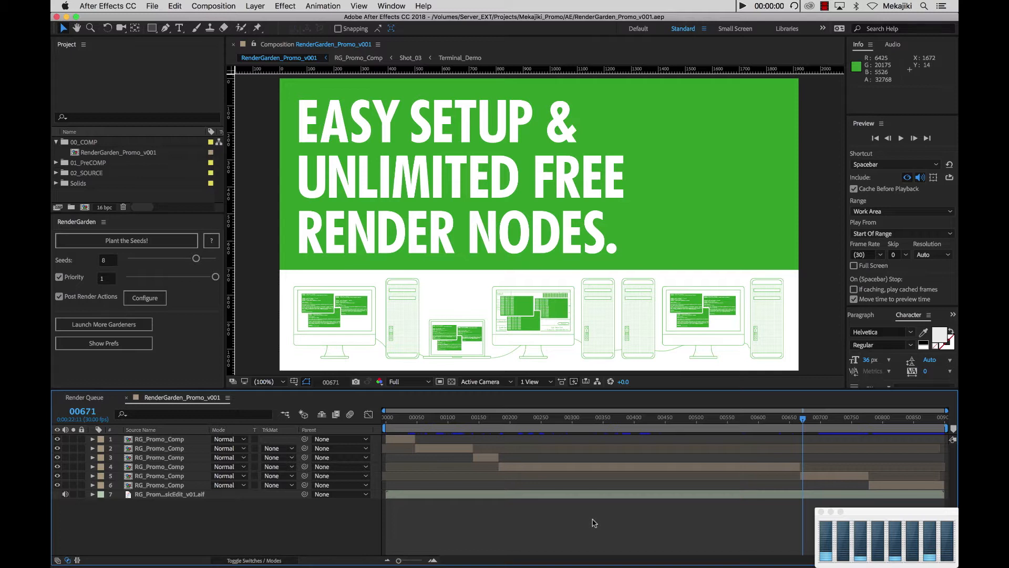
mouse_move(585, 520)
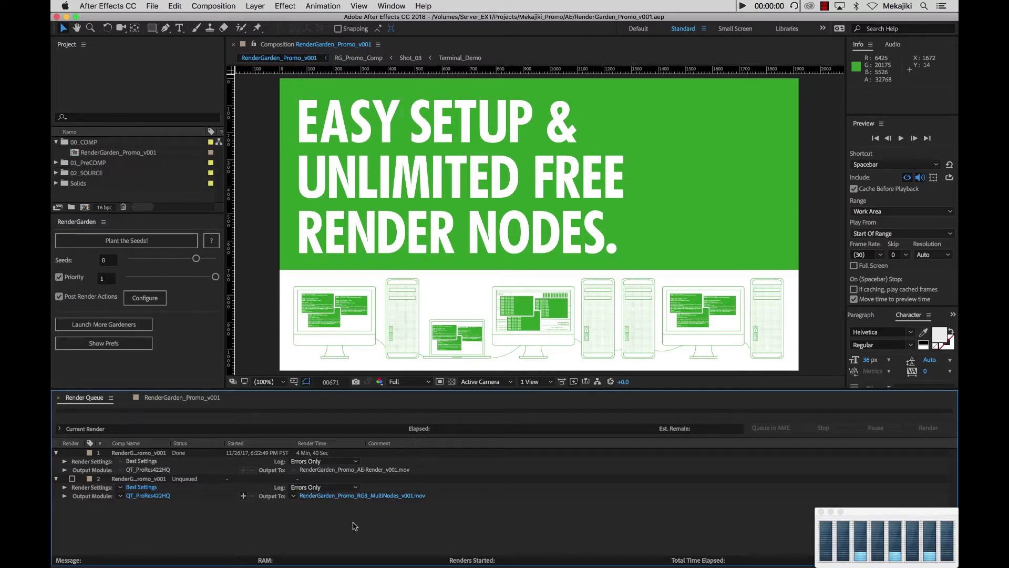
mouse_move(460, 545)
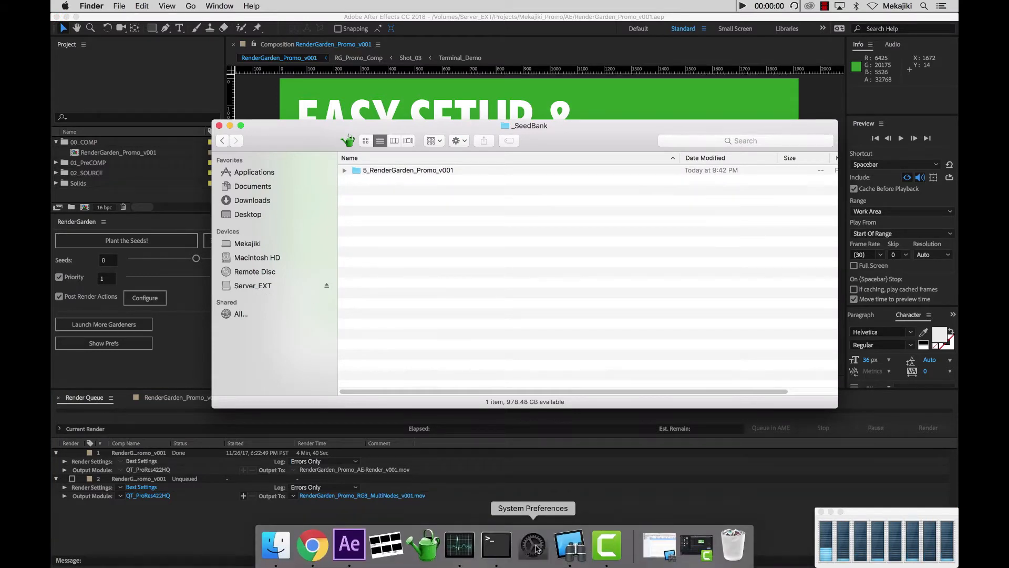
Bring up System Preferences from the Dock over After Effects
click(533, 546)
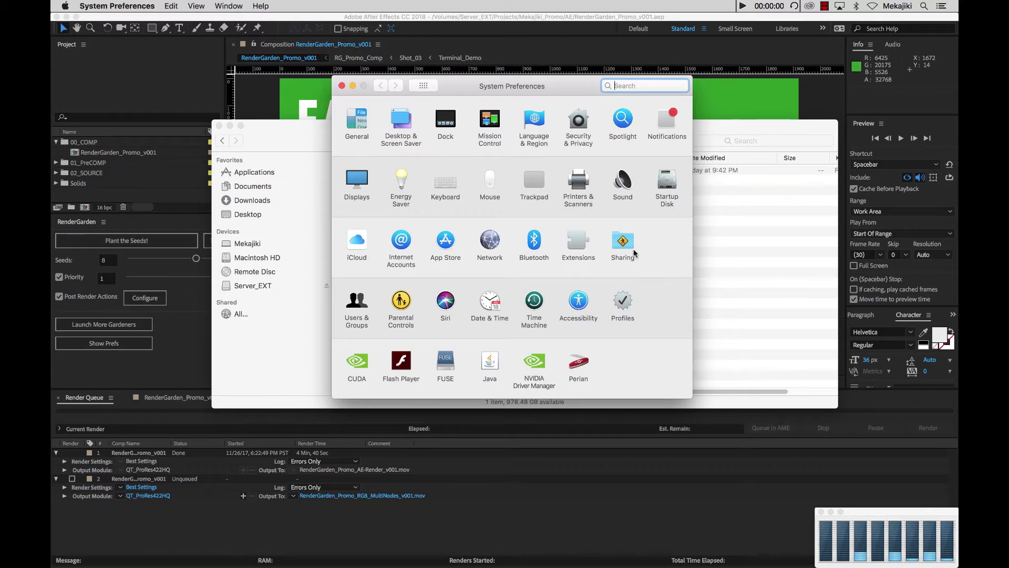
Turn on the File Sharing service in the Sharing preferences
click(622, 245)
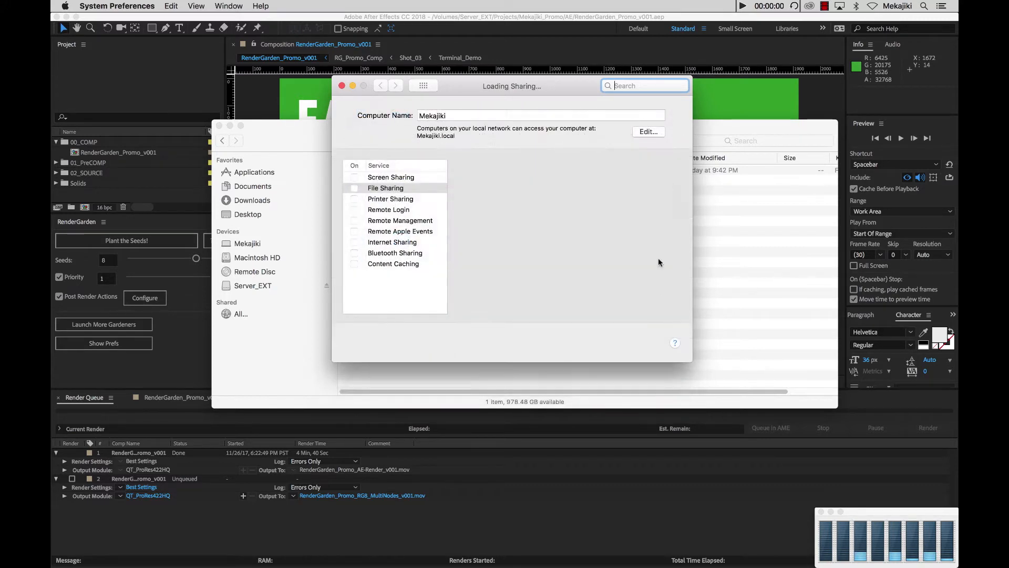
click(386, 187)
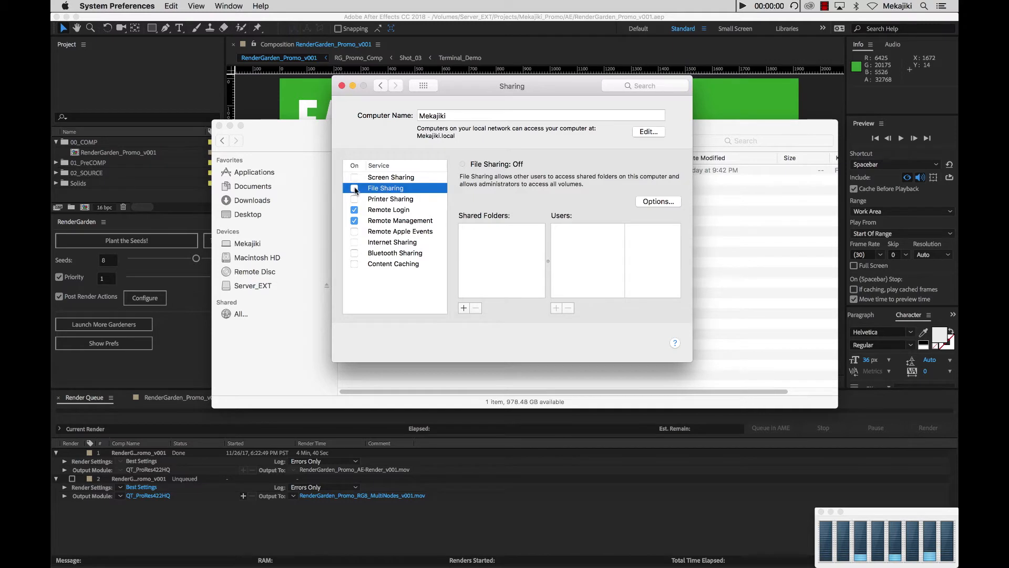
click(354, 188)
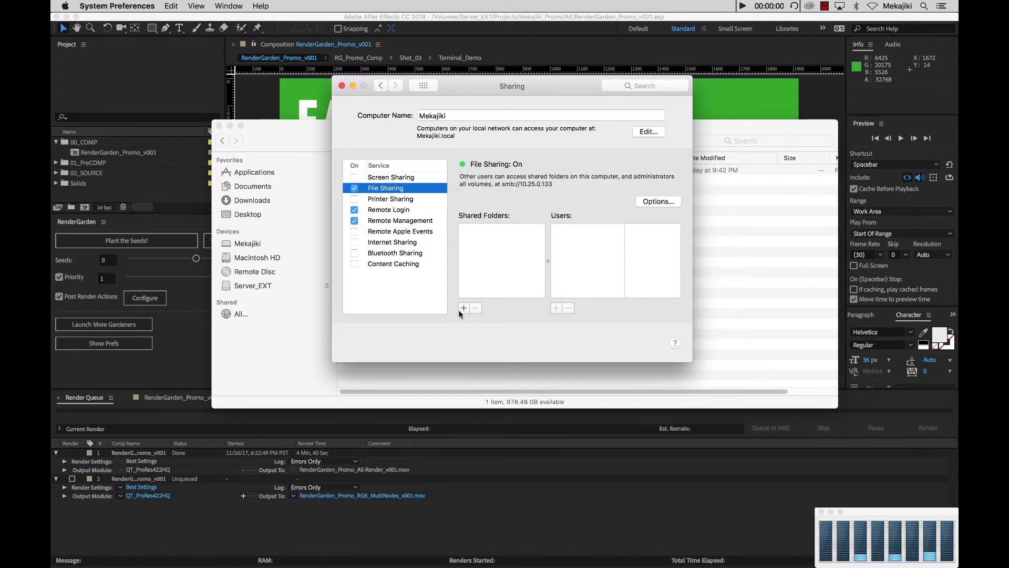
Add the Server_EXT drive as a shared folder and review its sharing options
click(464, 308)
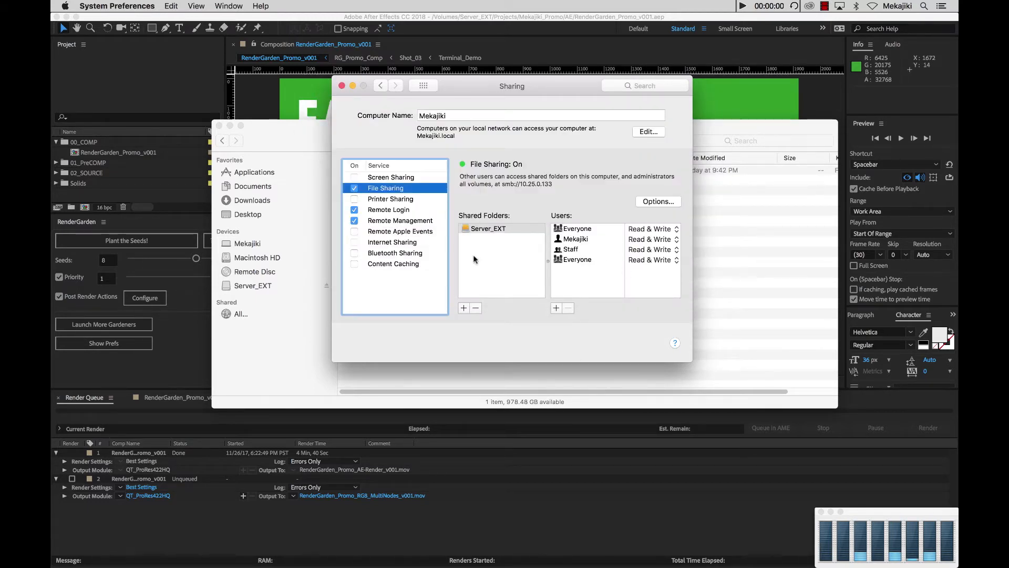
click(487, 228)
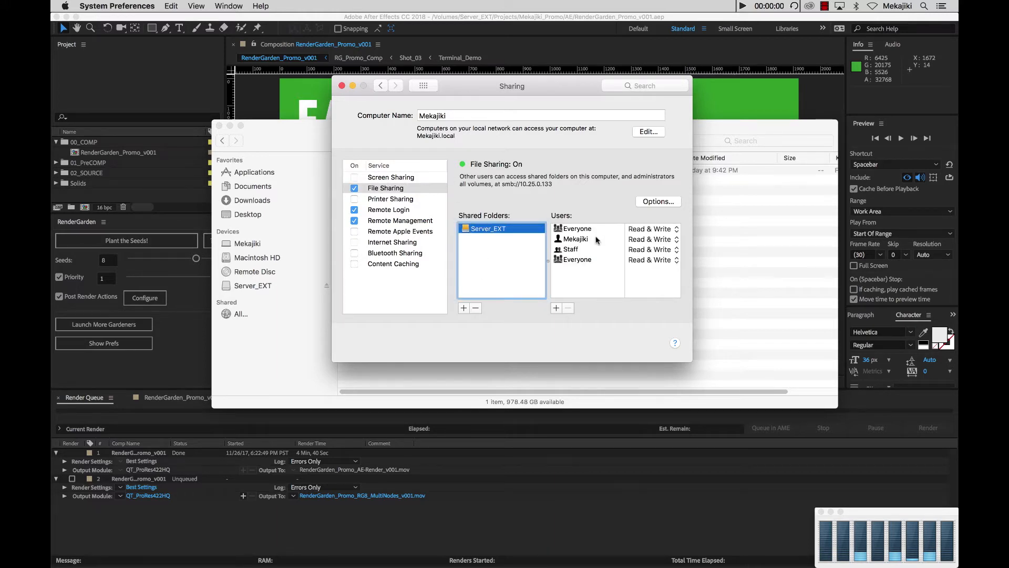
click(575, 239)
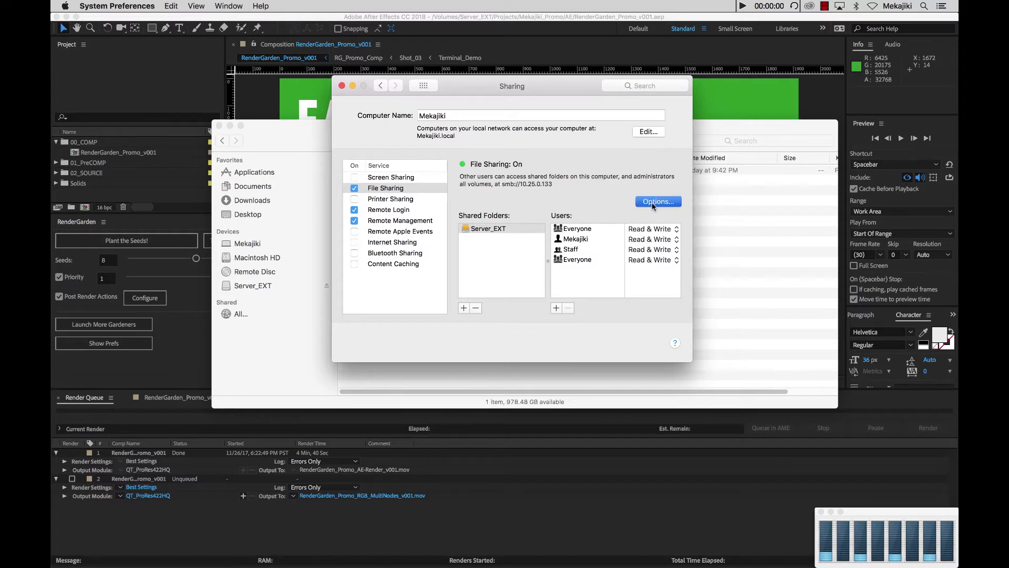
click(656, 202)
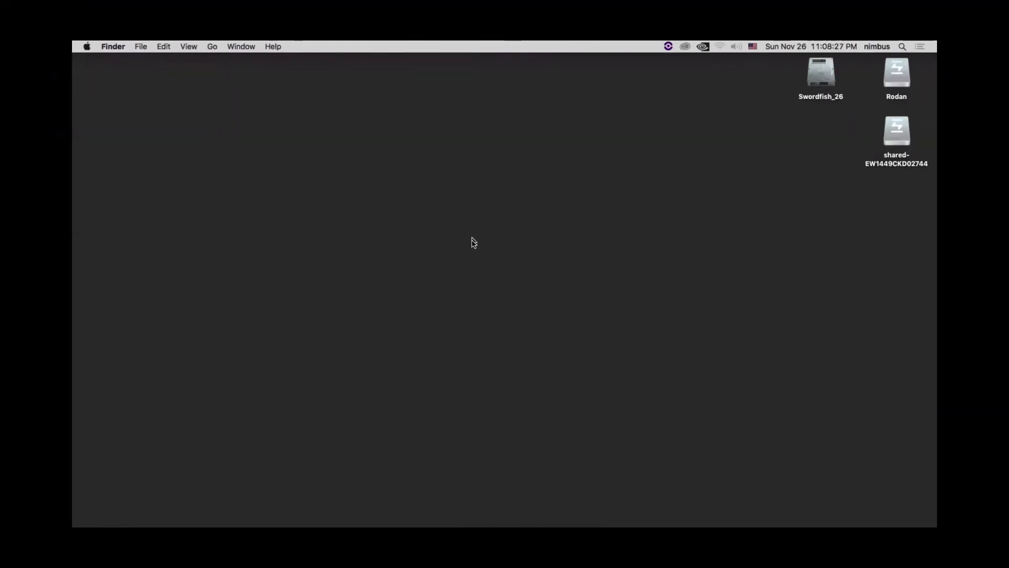
mouse_move(577, 304)
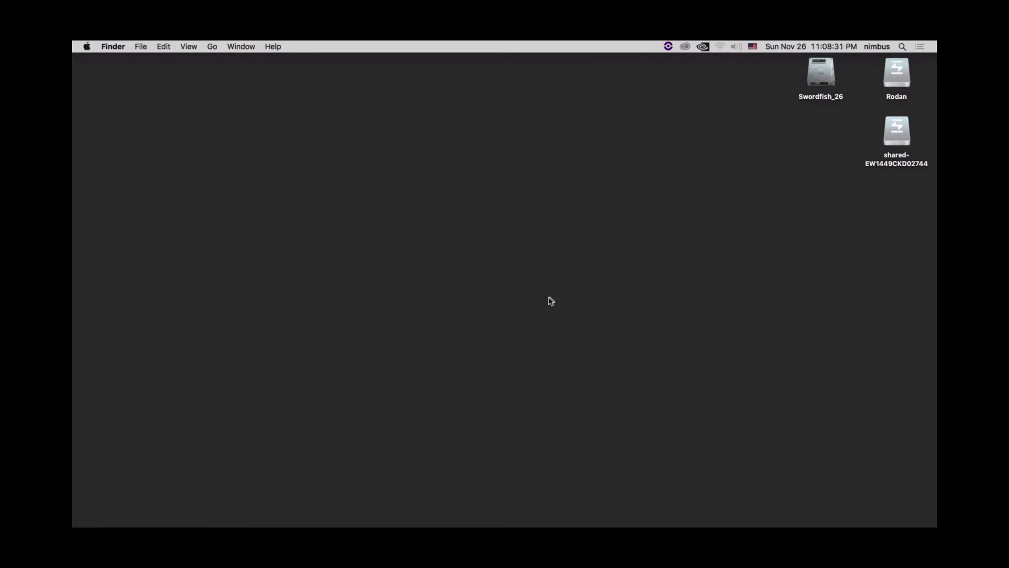
mouse_move(419, 525)
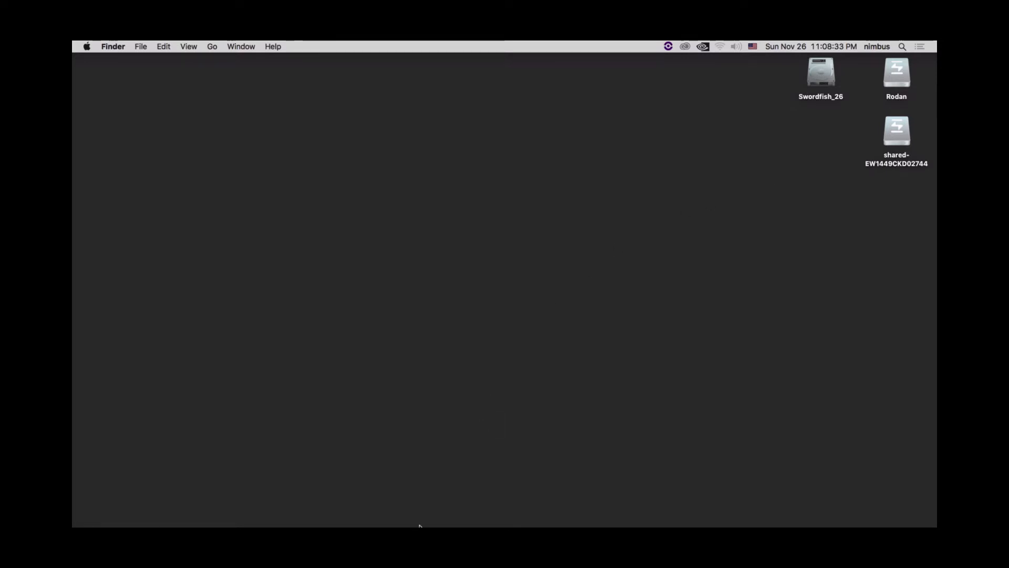
mouse_move(484, 441)
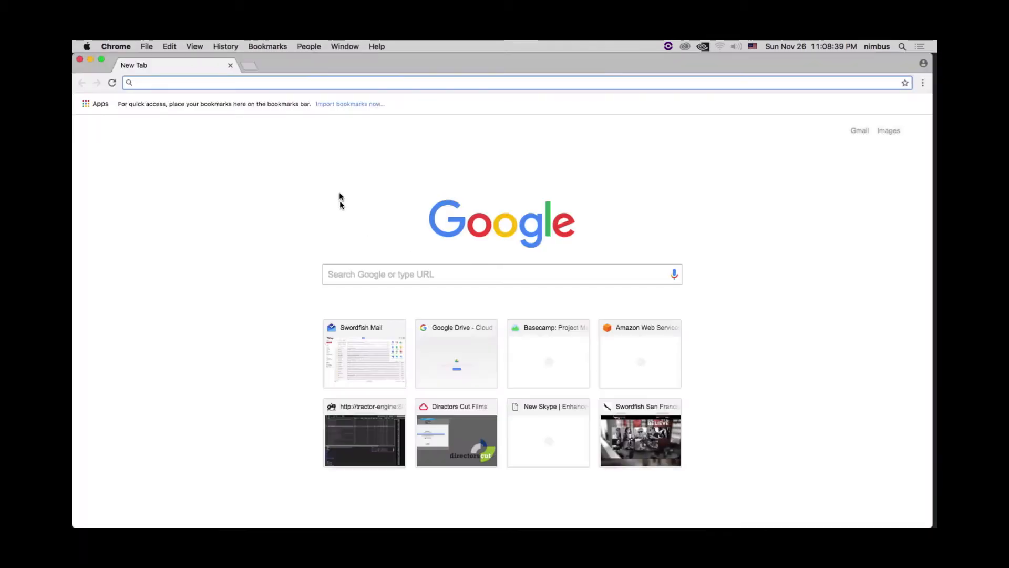
Download the RenderGarden installer package from mekajiki.com/rendergarden
text(rendergarden/bravo/#)
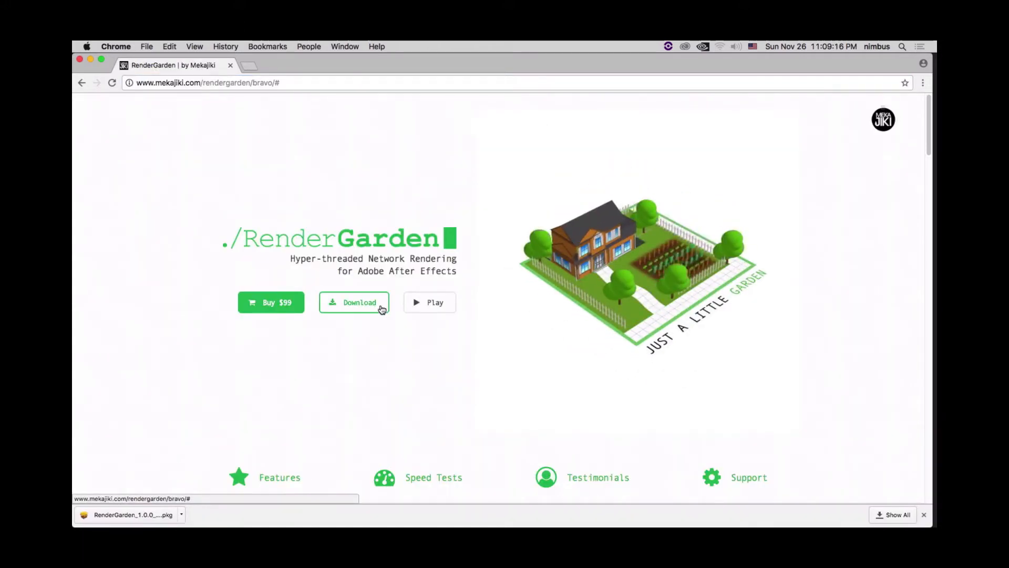
click(354, 303)
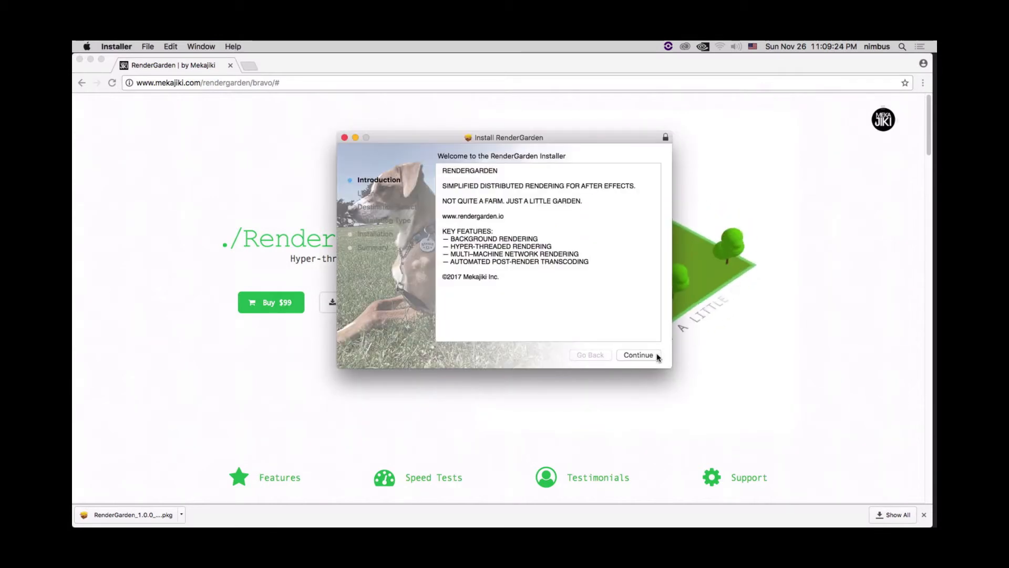
Accept the licence and select the Gardener render-node package alongside AEpesticide and documentation
click(638, 355)
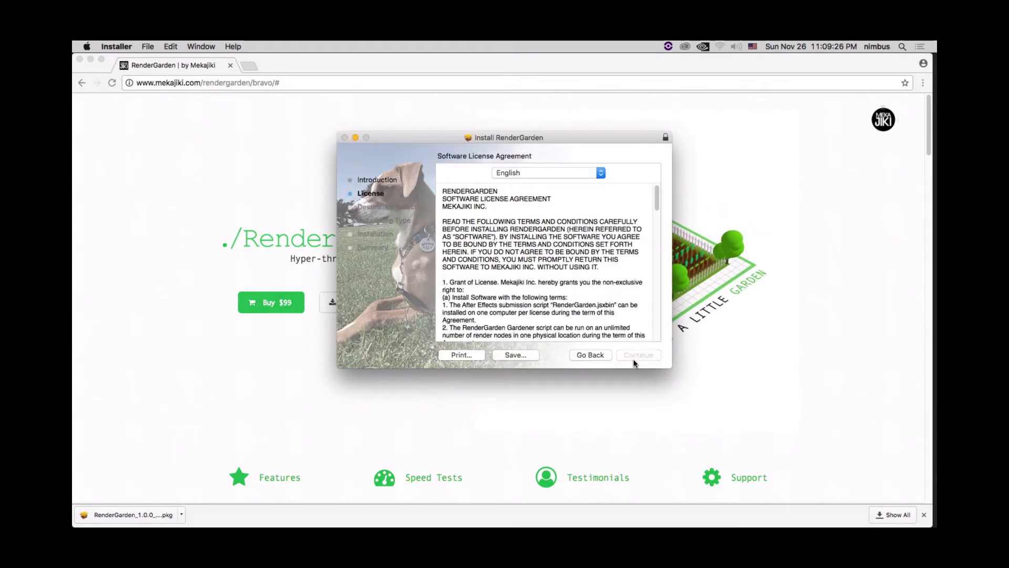
click(637, 355)
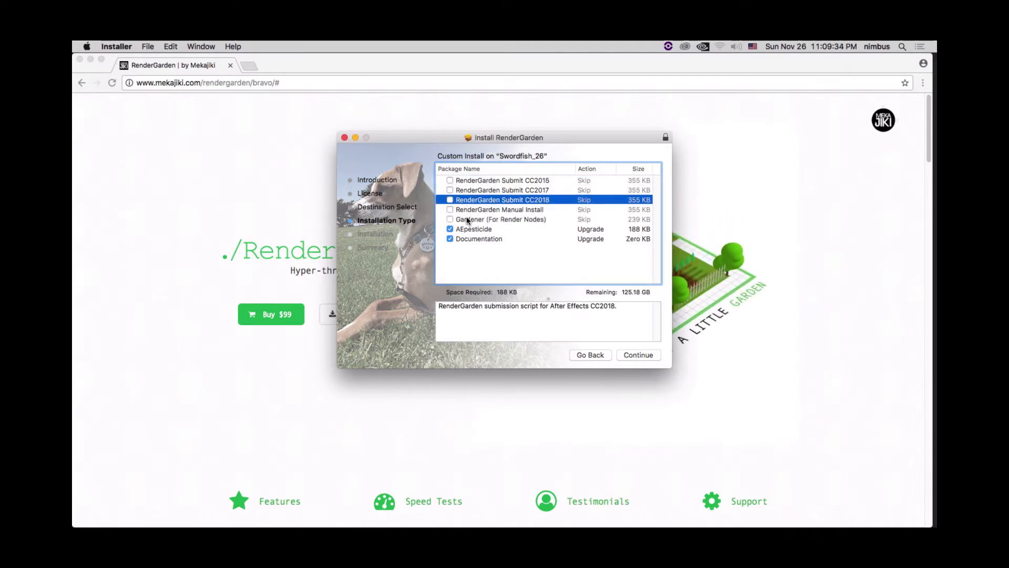
click(448, 219)
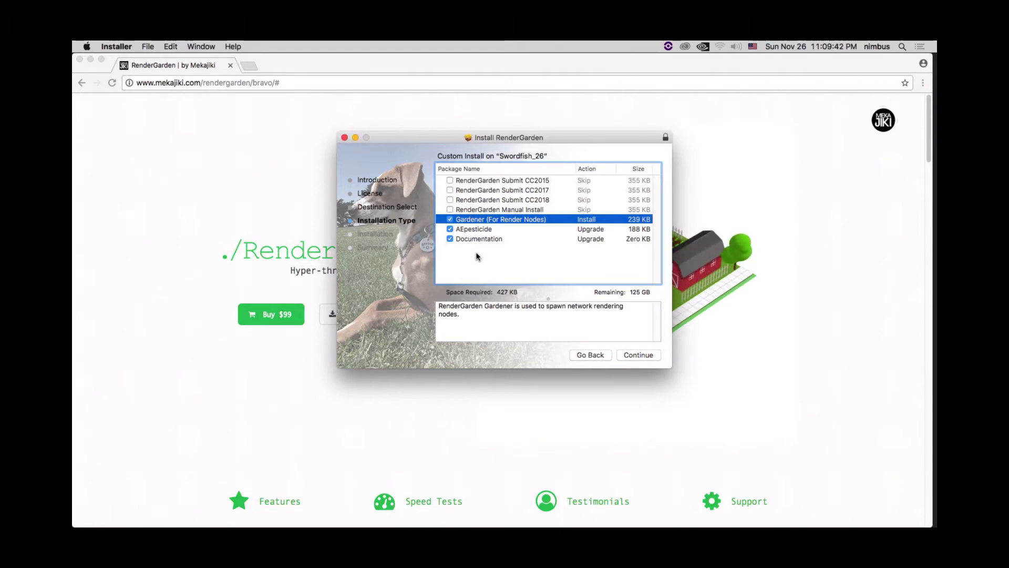
click(474, 228)
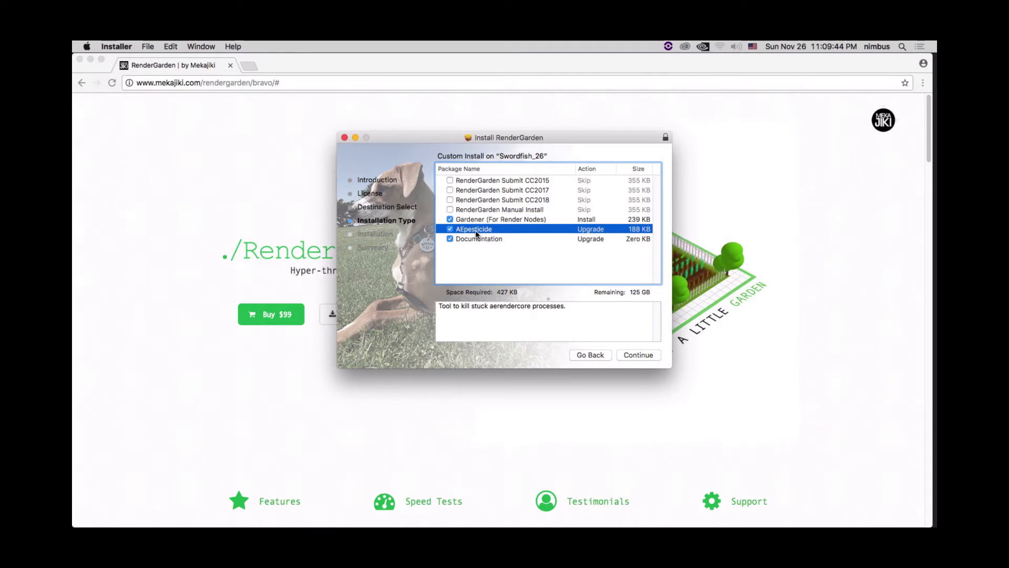
click(478, 238)
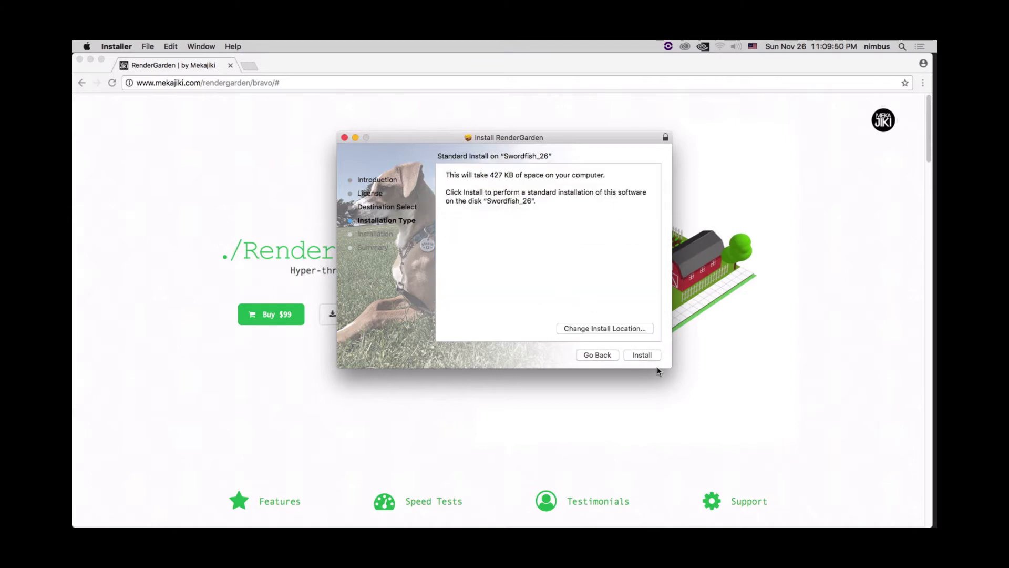
Install RenderGarden with administrator credentials and move the installer package to Trash
click(641, 354)
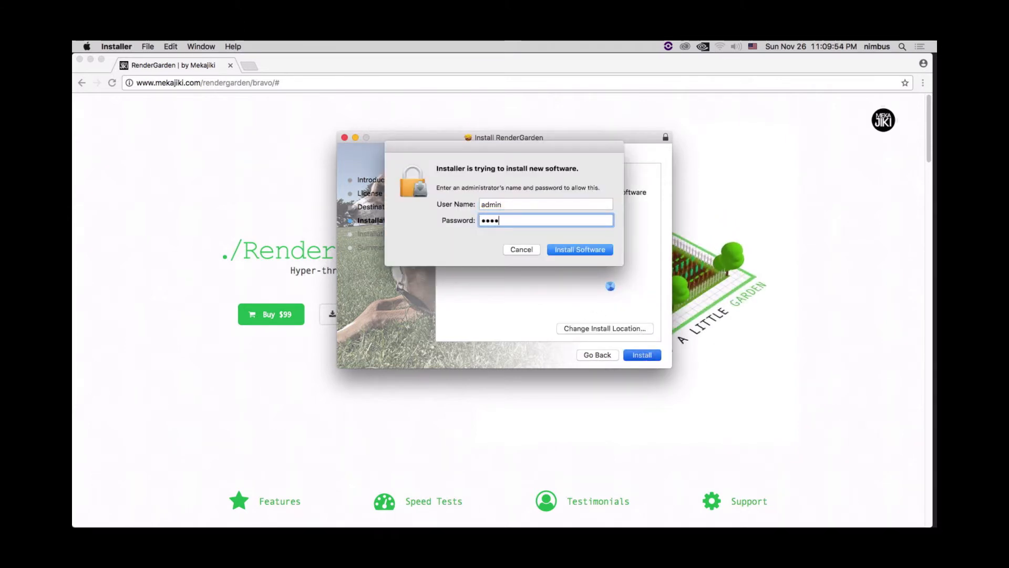
click(578, 250)
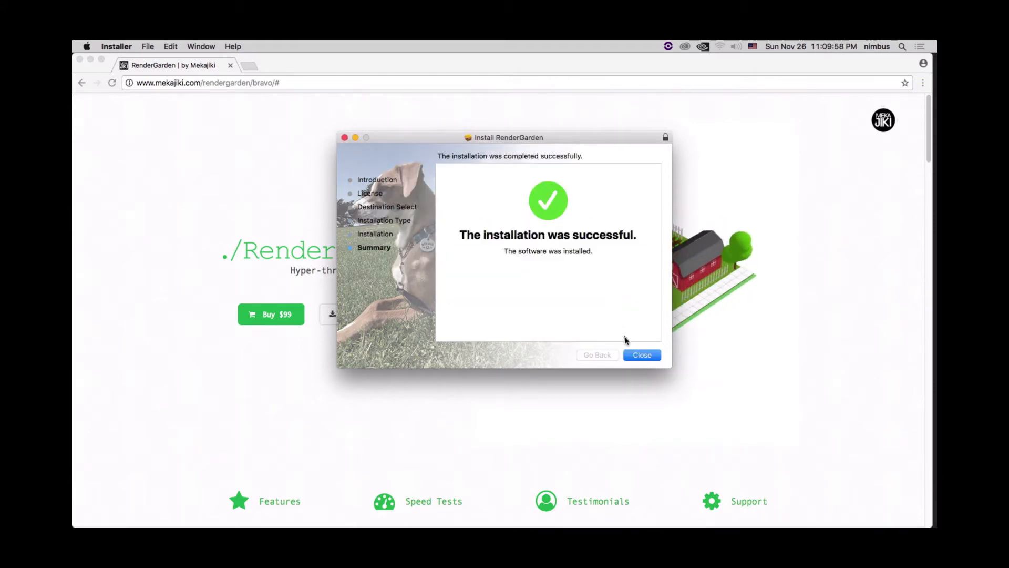
click(642, 355)
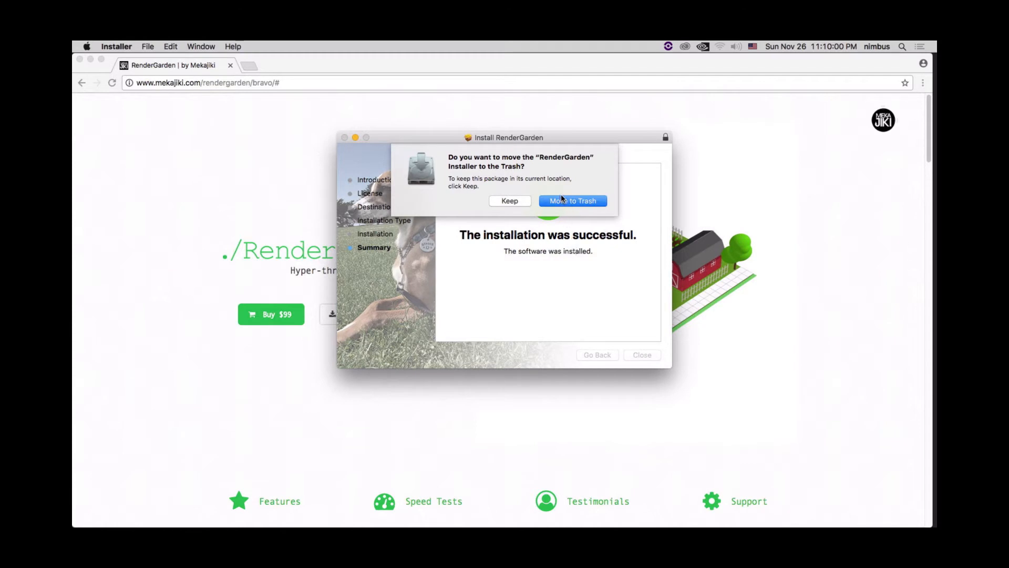
click(572, 200)
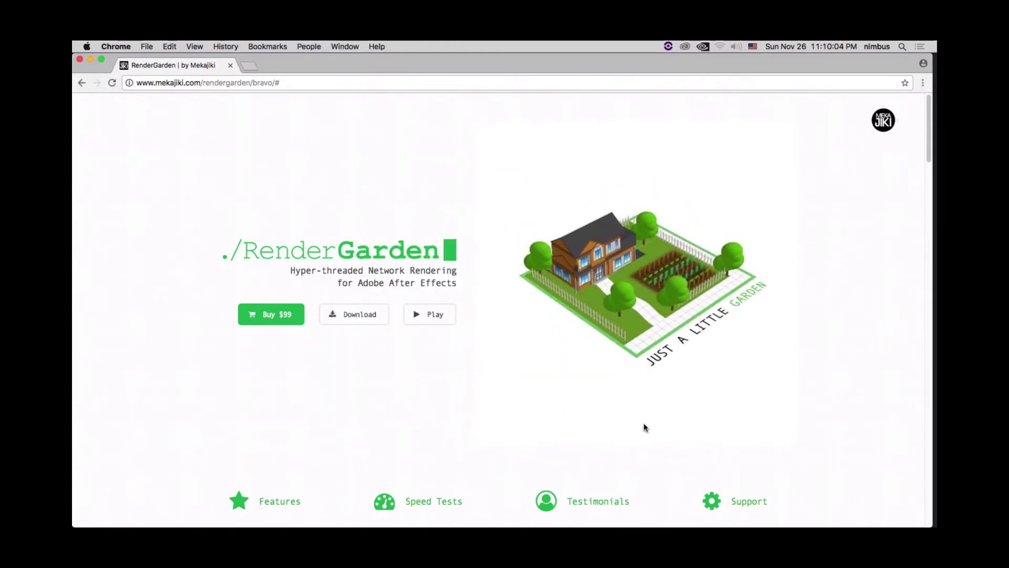
Download the static macOS 64-bit FFmpeg 3.4 build via RenderGarden's support links
click(749, 500)
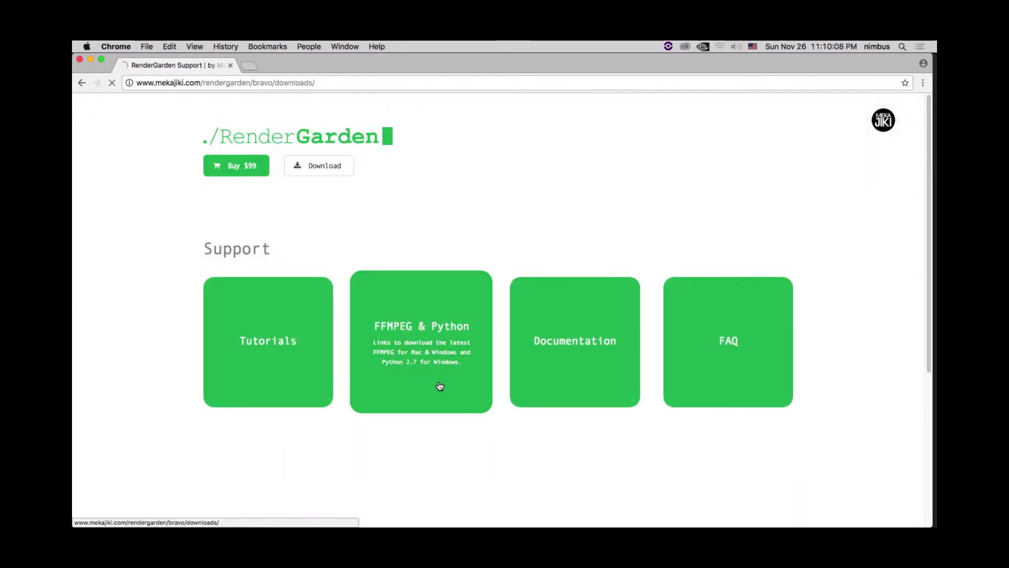
click(421, 342)
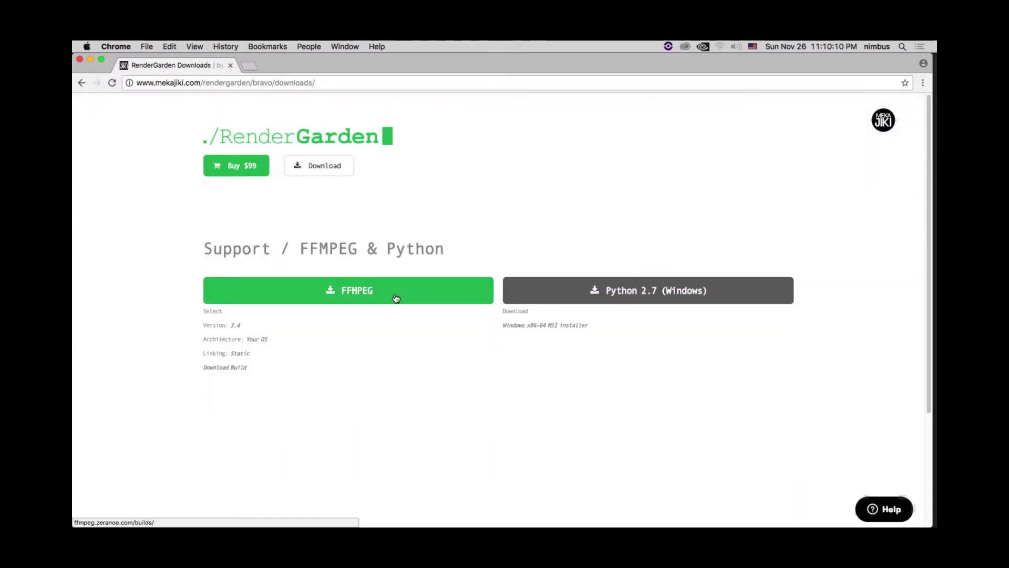
click(348, 290)
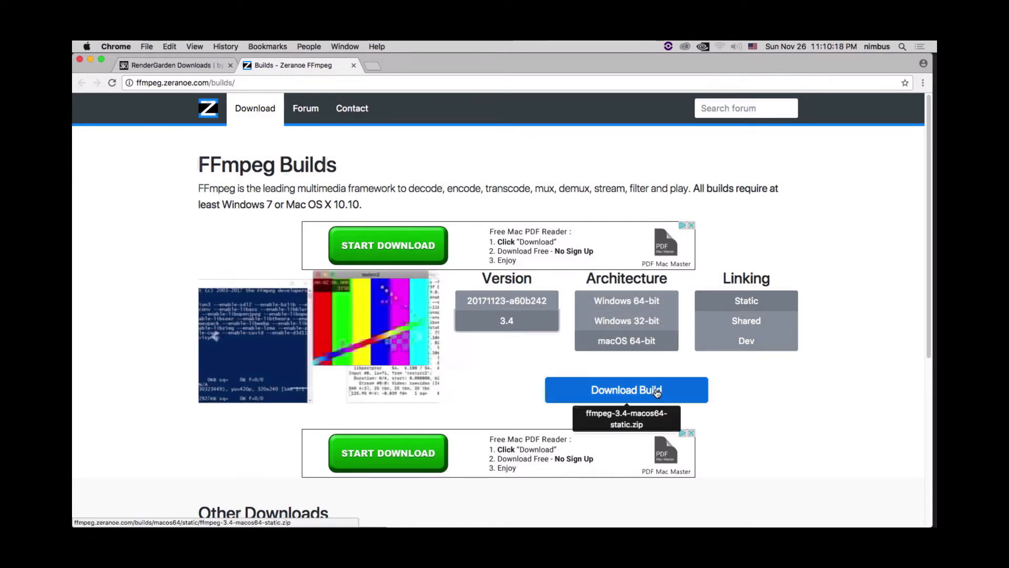
click(624, 389)
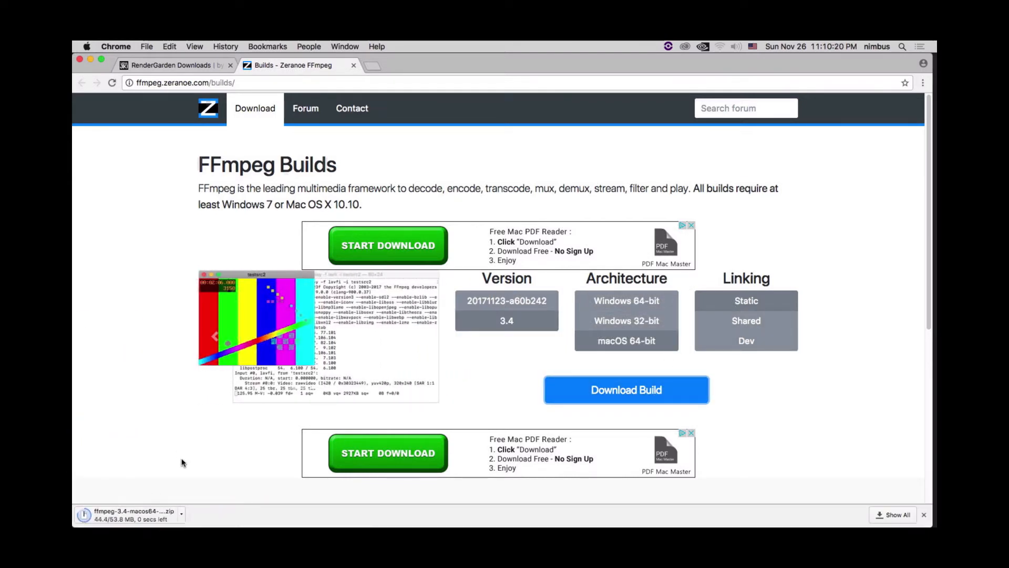
click(181, 514)
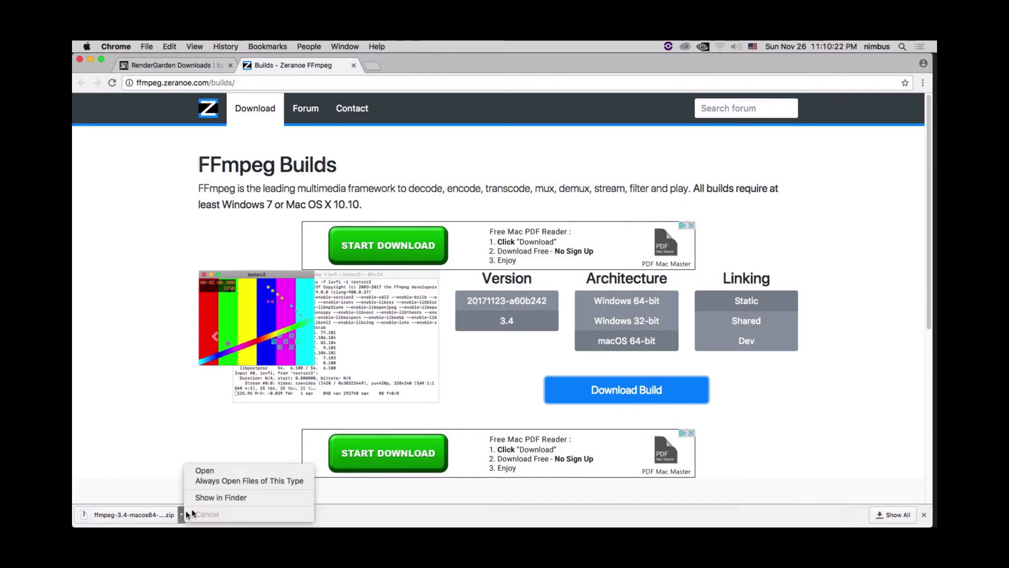
Unzip the ffmpeg archive and copy the ffmpeg binary from bin into Applications
click(219, 497)
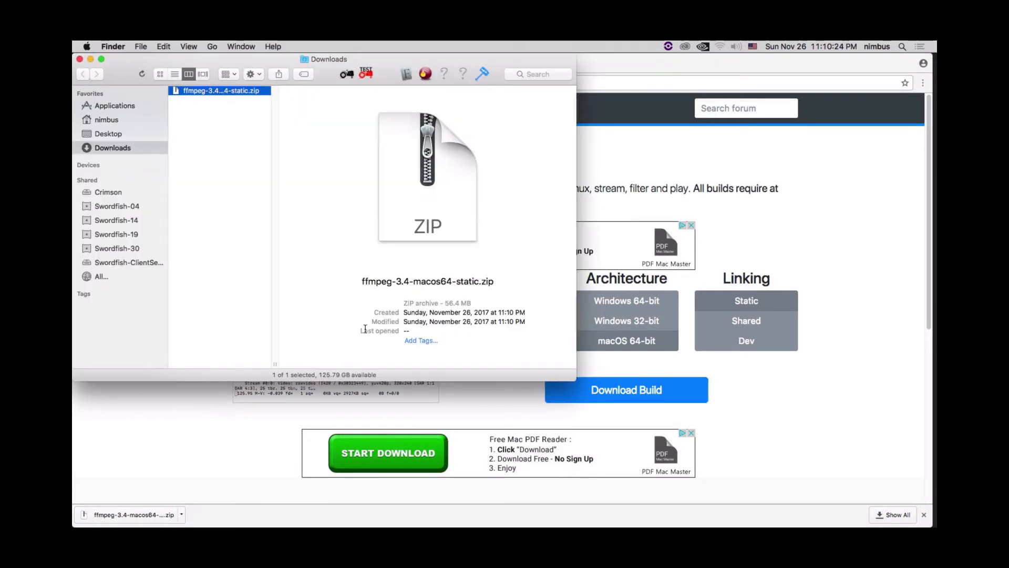
mouse_move(234, 133)
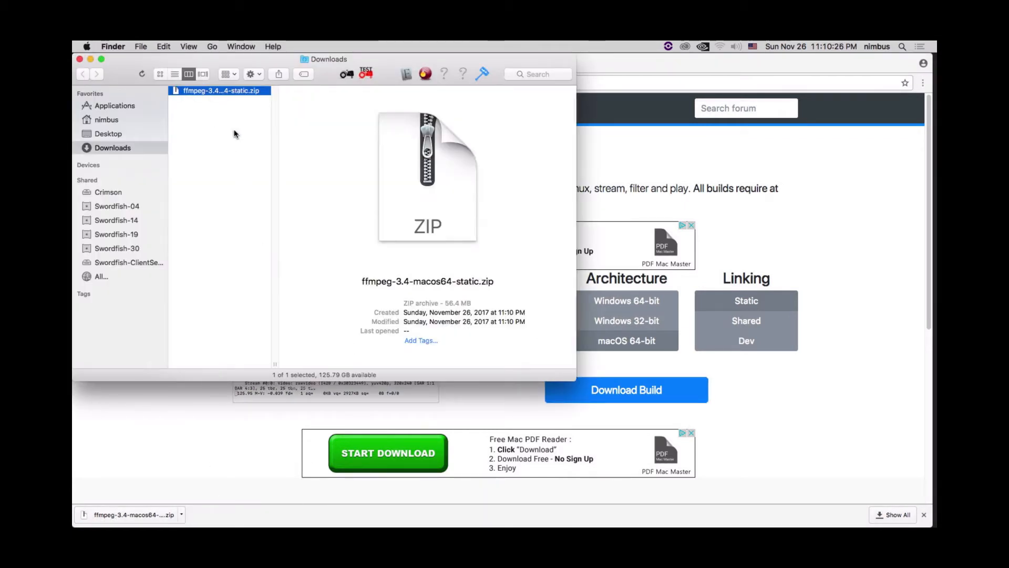
double_click(219, 91)
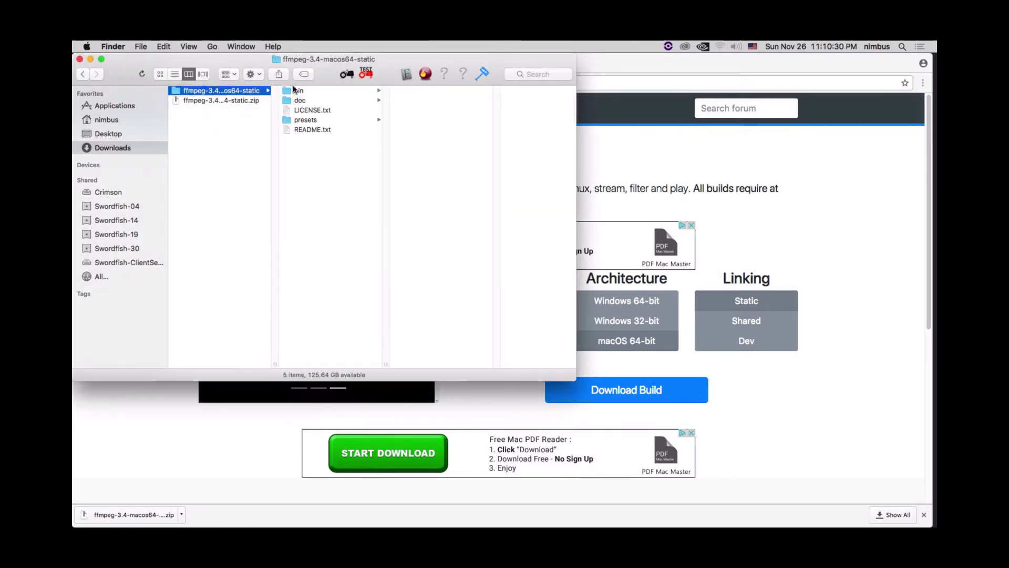
click(298, 90)
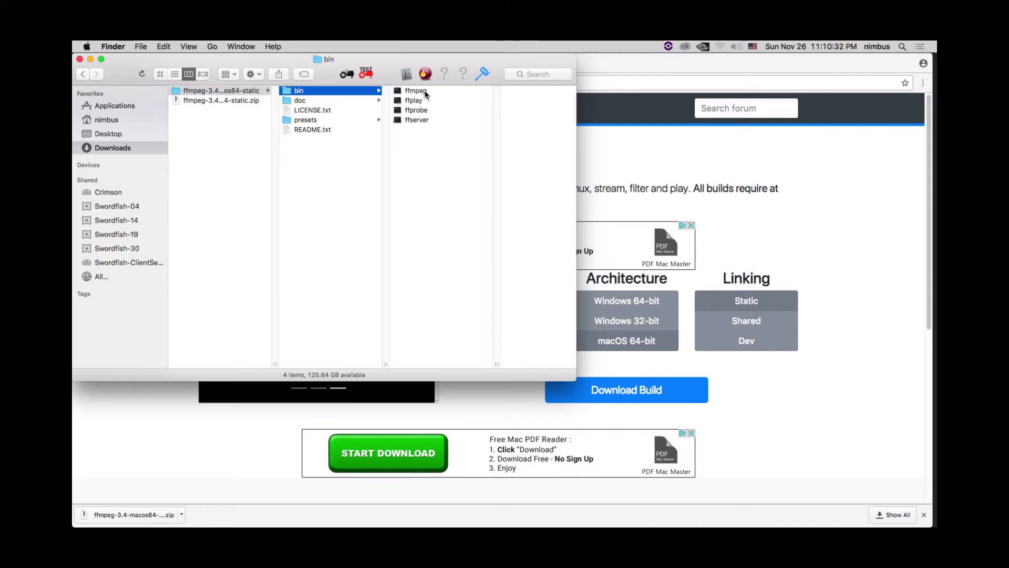
click(417, 91)
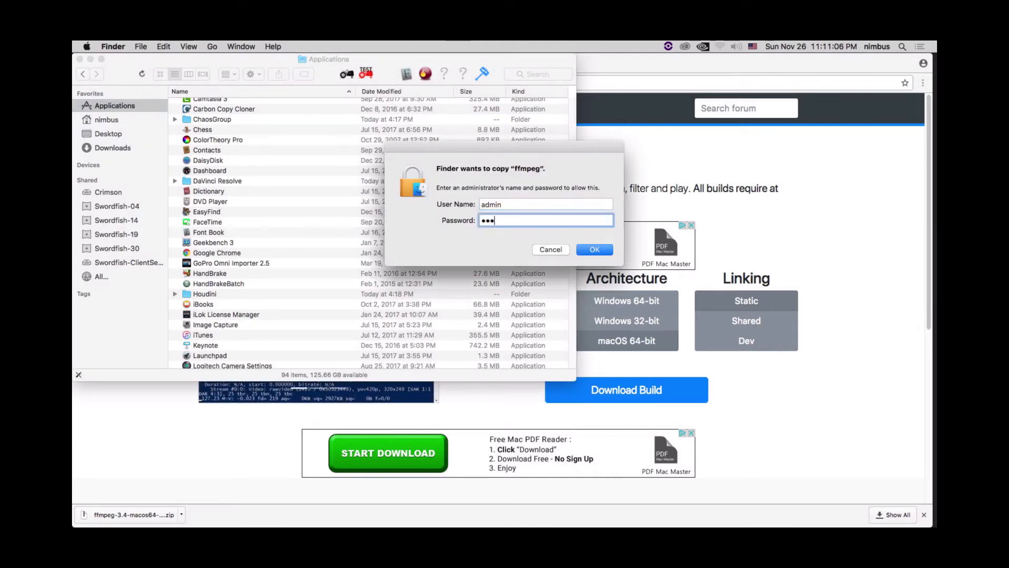
click(593, 251)
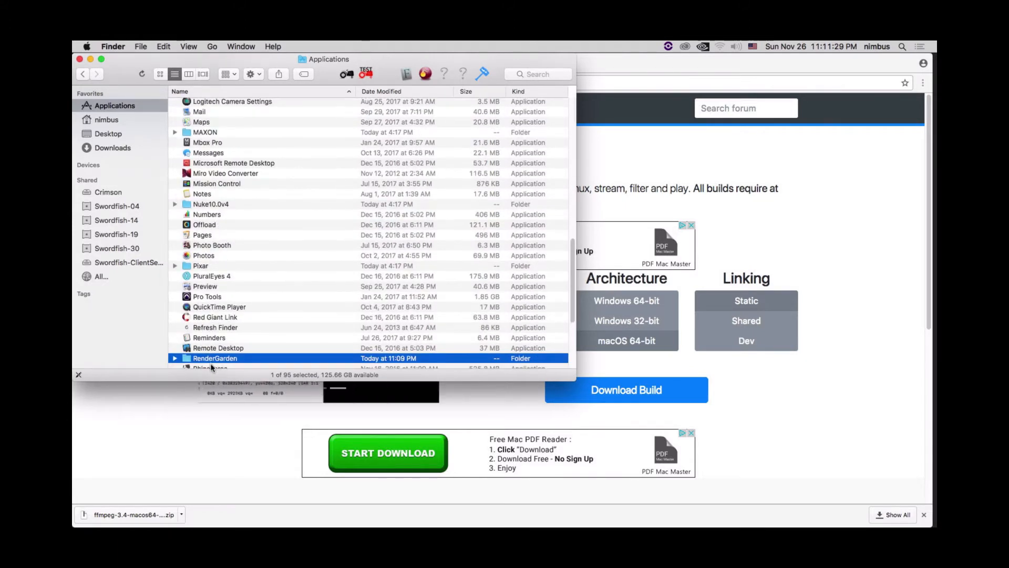
Reveal the RenderGarden folder in Applications for the Gardener shortcut
double_click(214, 358)
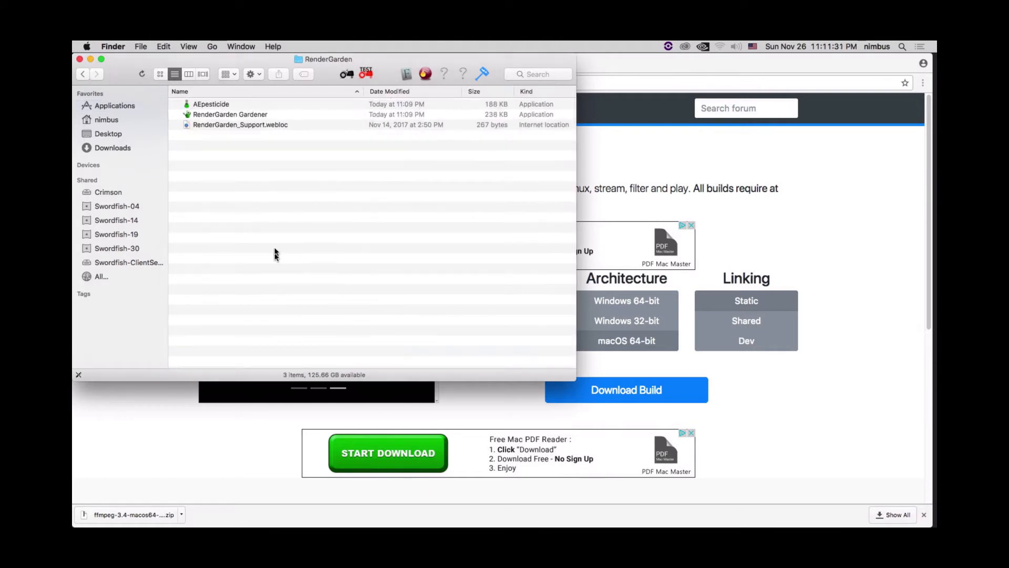
click(230, 114)
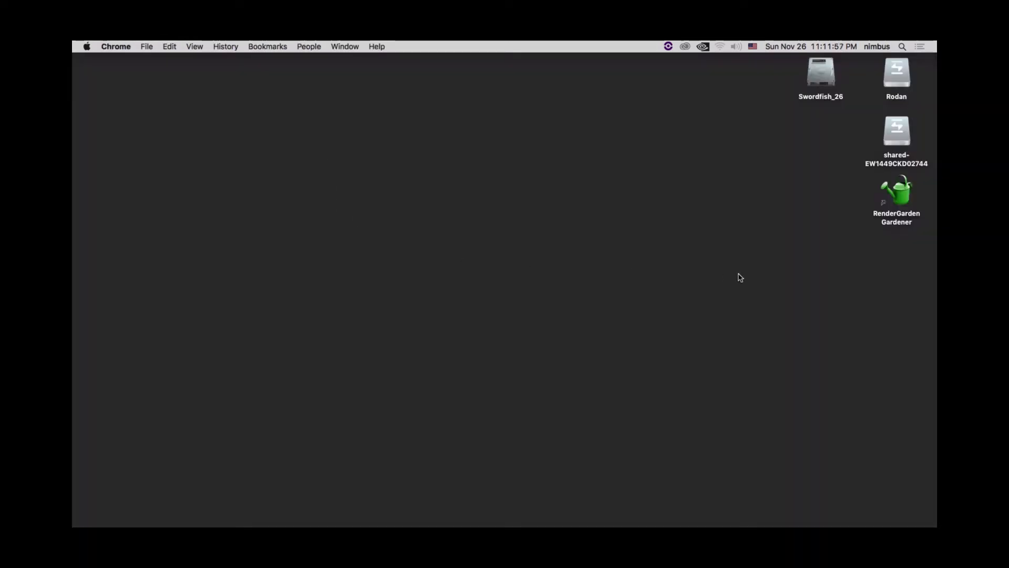
Connect to Server with the address afp://10.25.0.133 from Finder
click(560, 256)
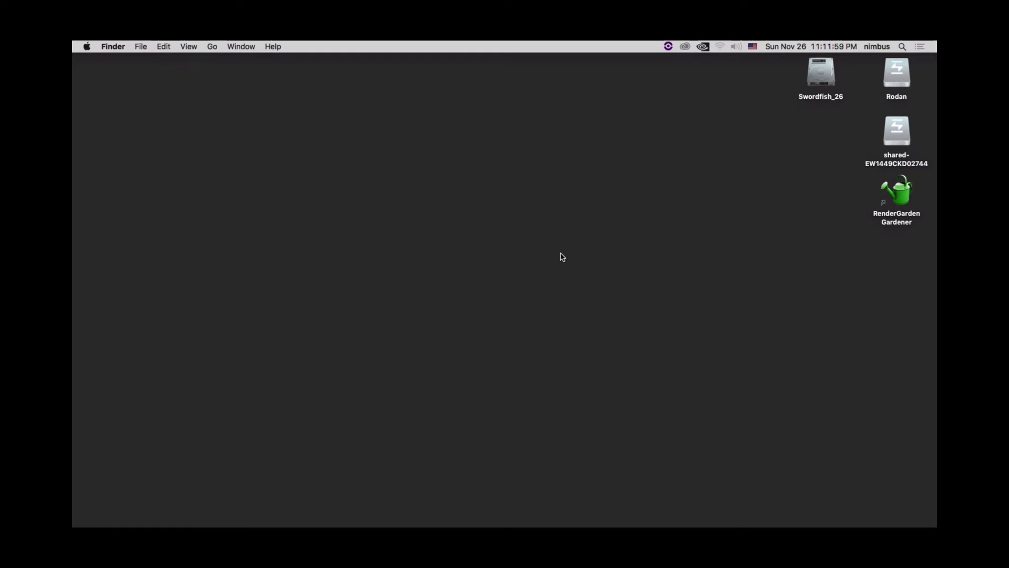
mouse_move(458, 281)
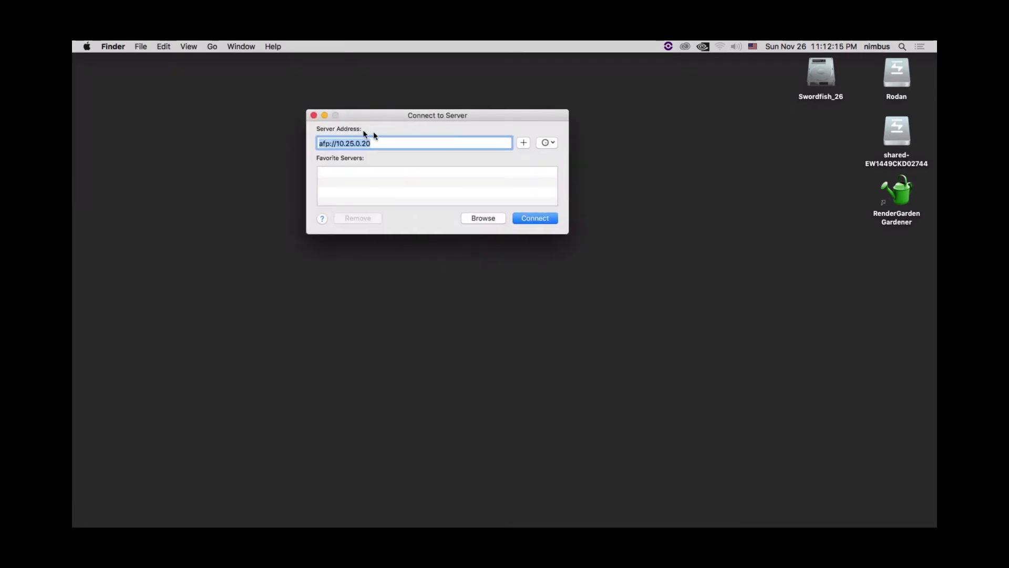
click(211, 45)
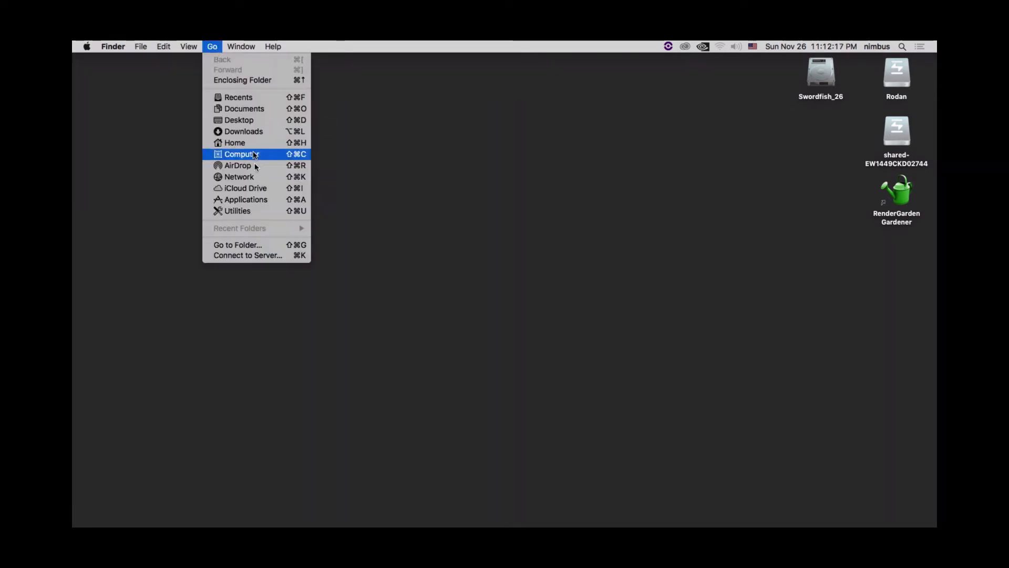
click(247, 255)
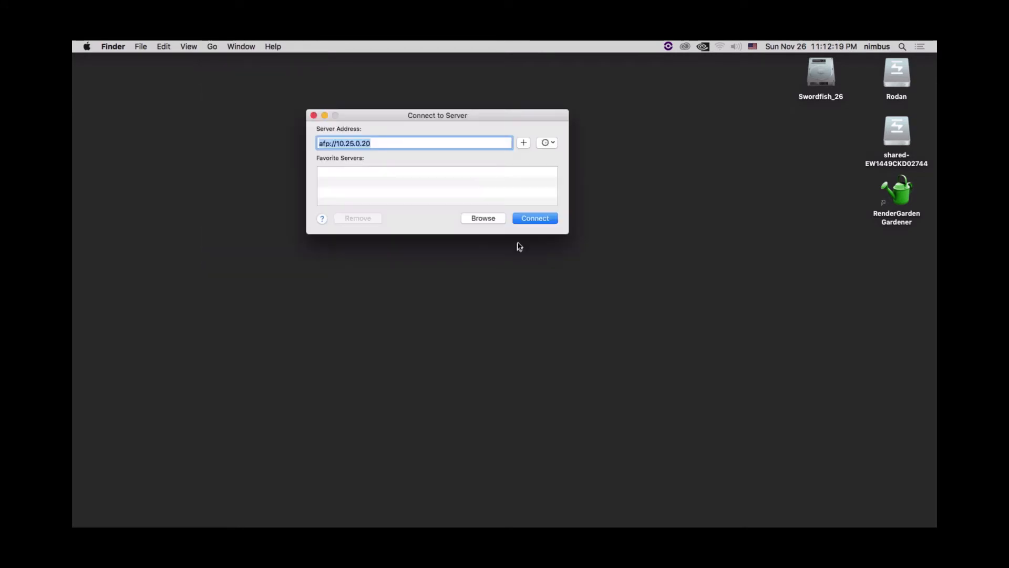
drag(437, 115, 451, 123)
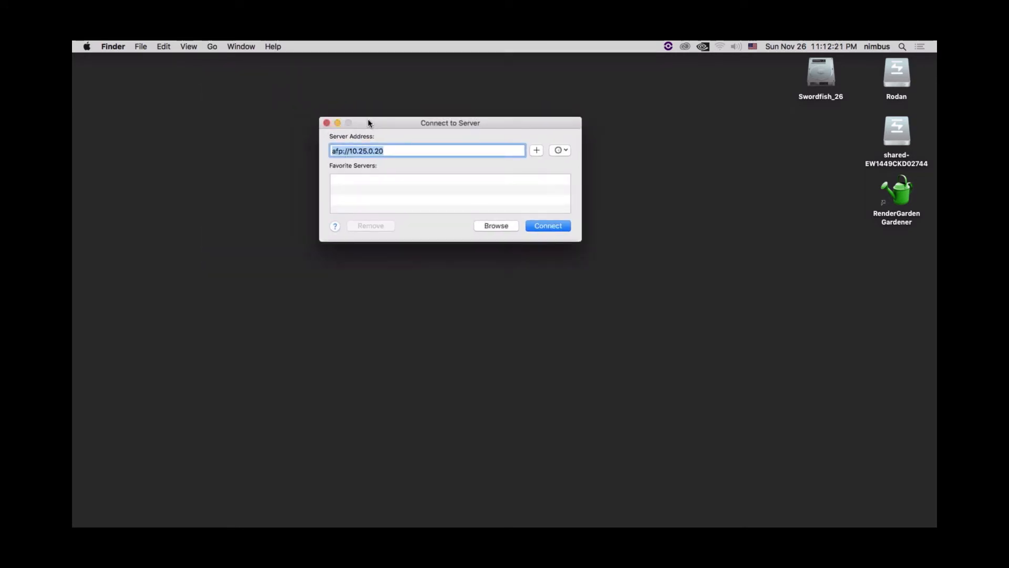
click(376, 150)
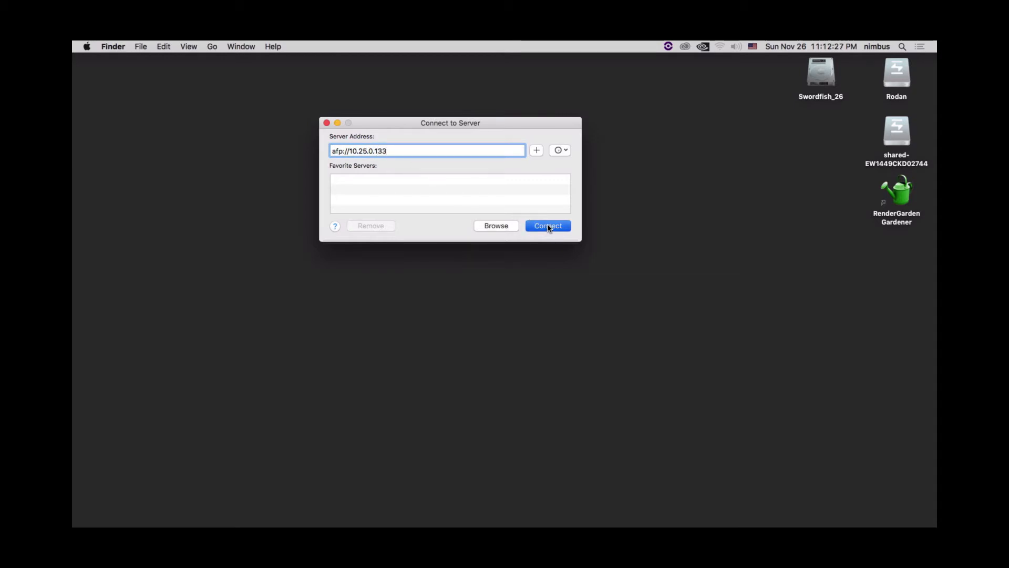
click(547, 225)
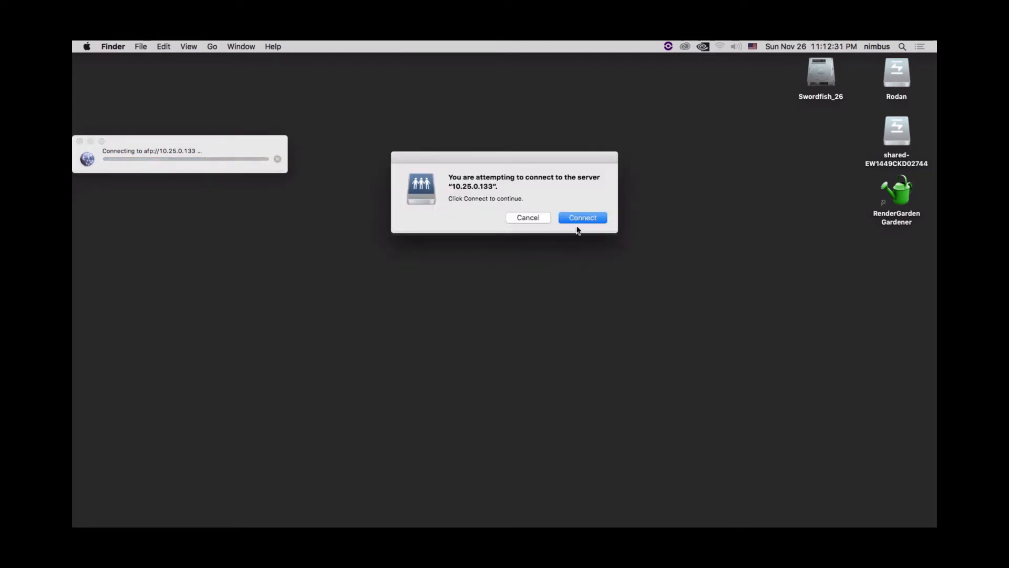
Log in with the mekajiki credentials and mount the Server_EXT share
click(581, 216)
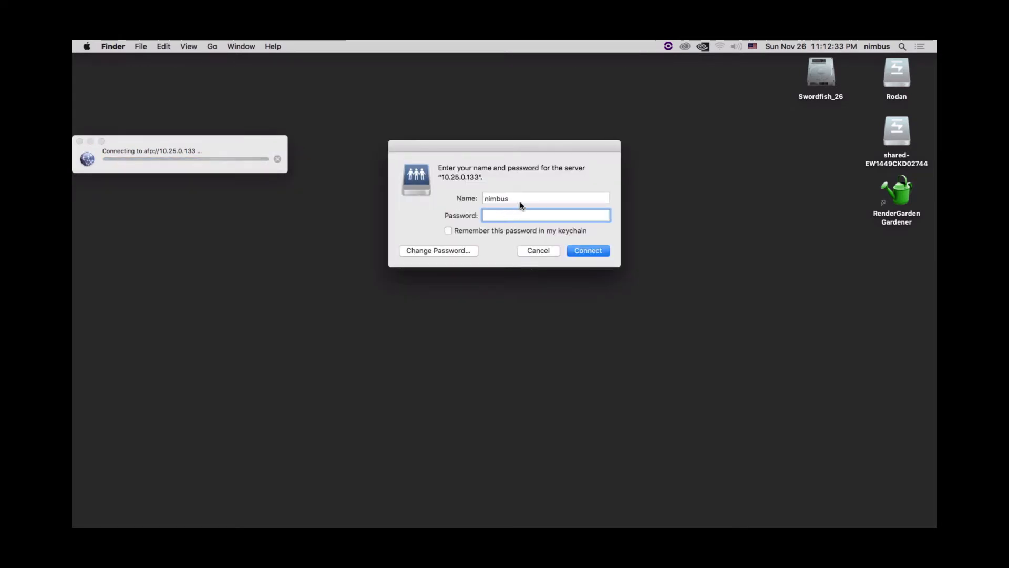
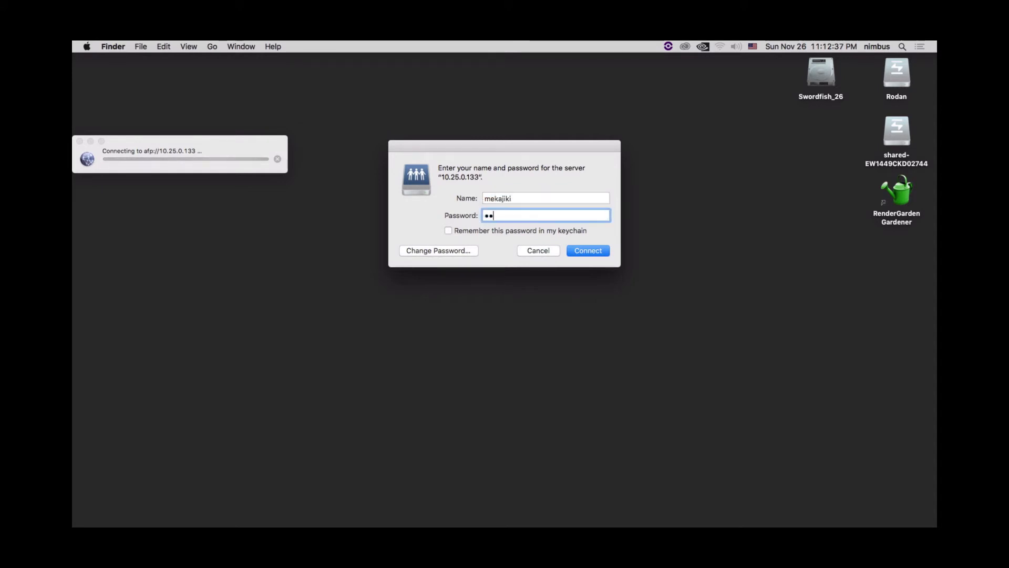
click(587, 250)
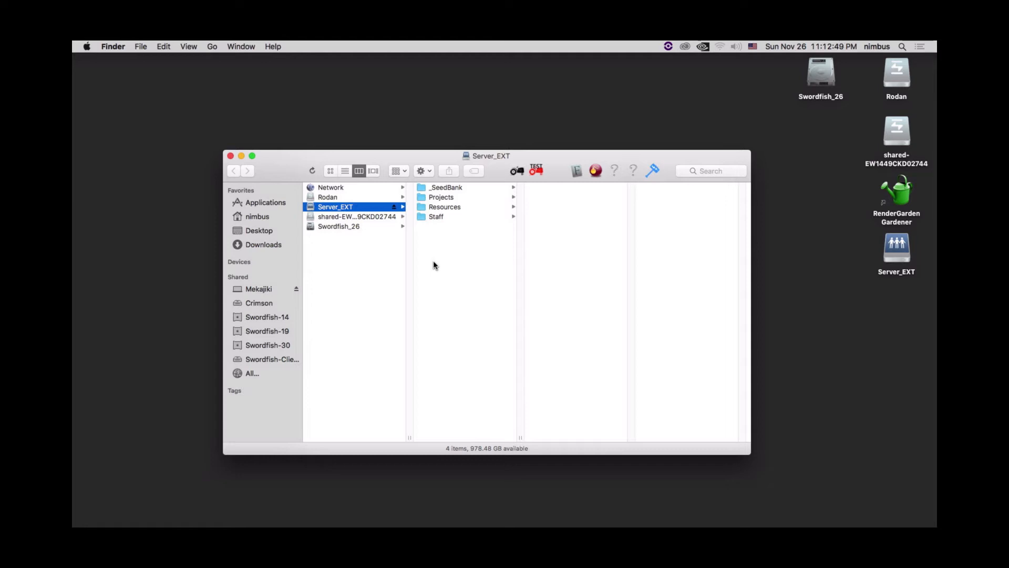
Launch Terminal via Spotlight and insert the /Volumes/Server_EXT path at the prompt
text(terminal)
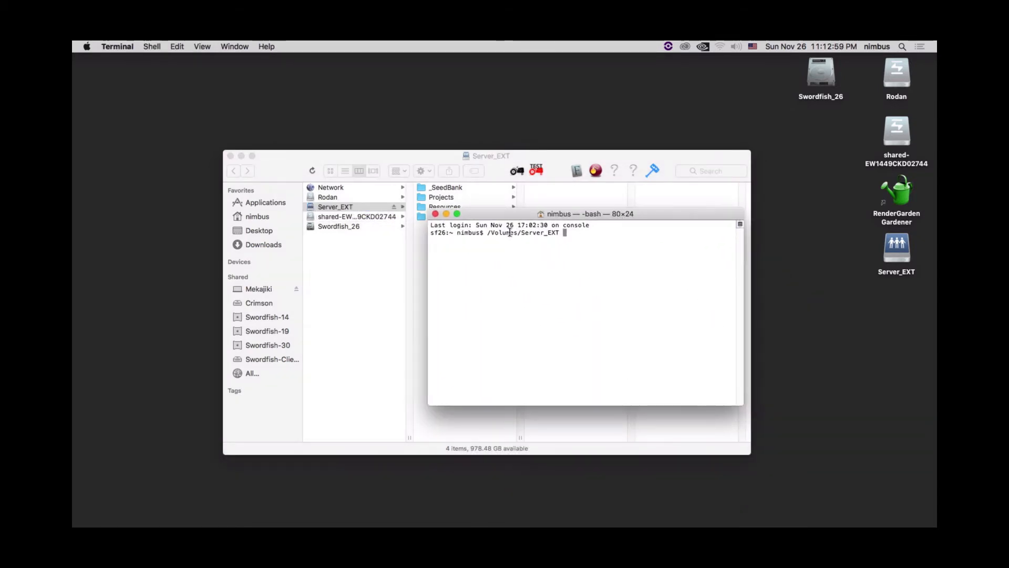
double_click(508, 233)
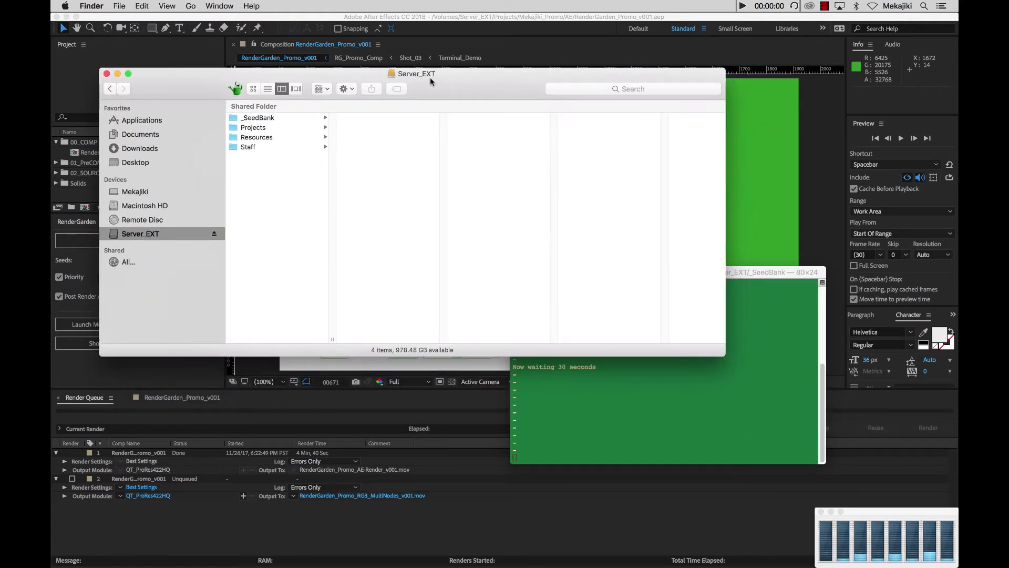
click(659, 392)
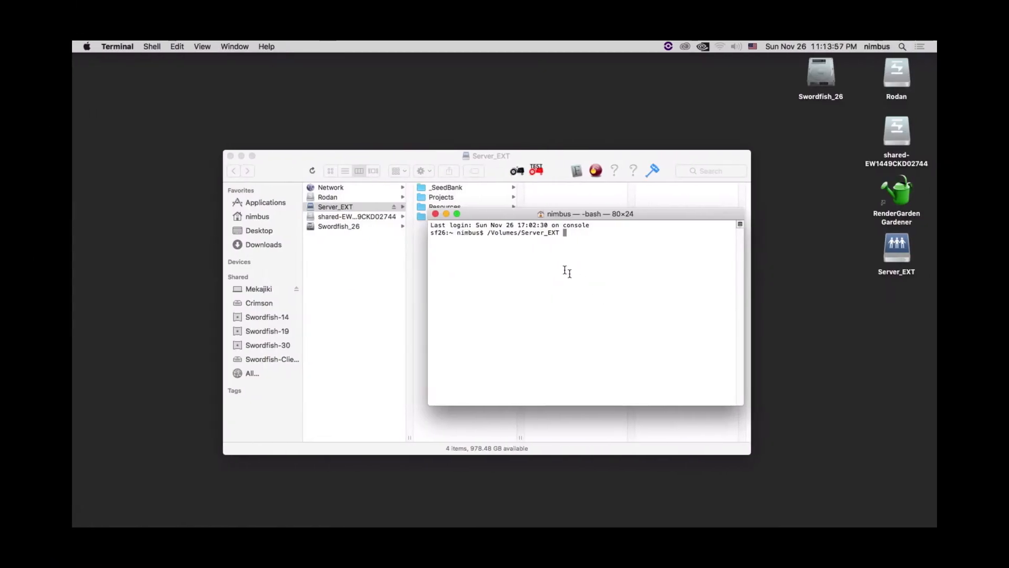
mouse_move(589, 265)
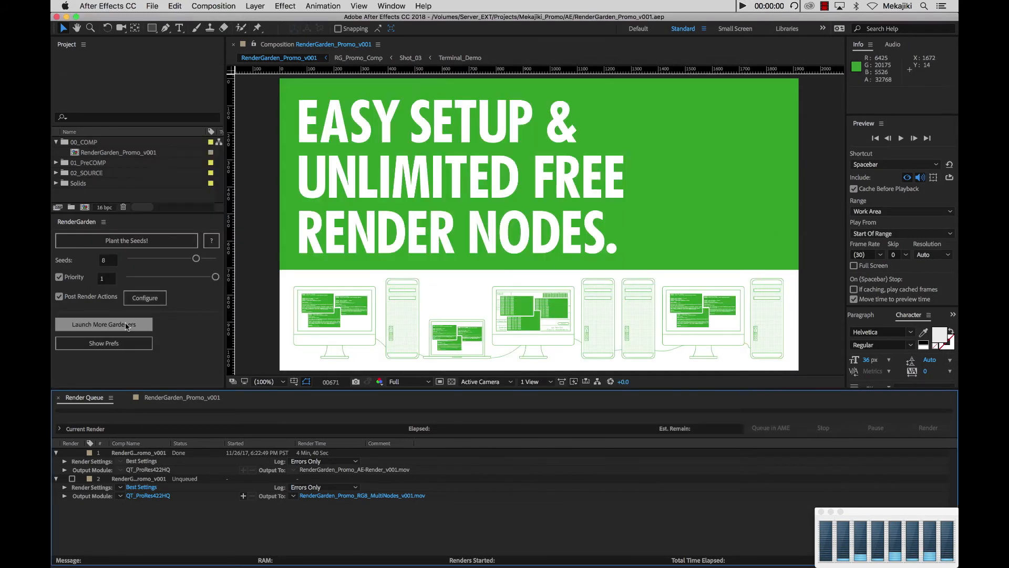
mouse_move(196, 352)
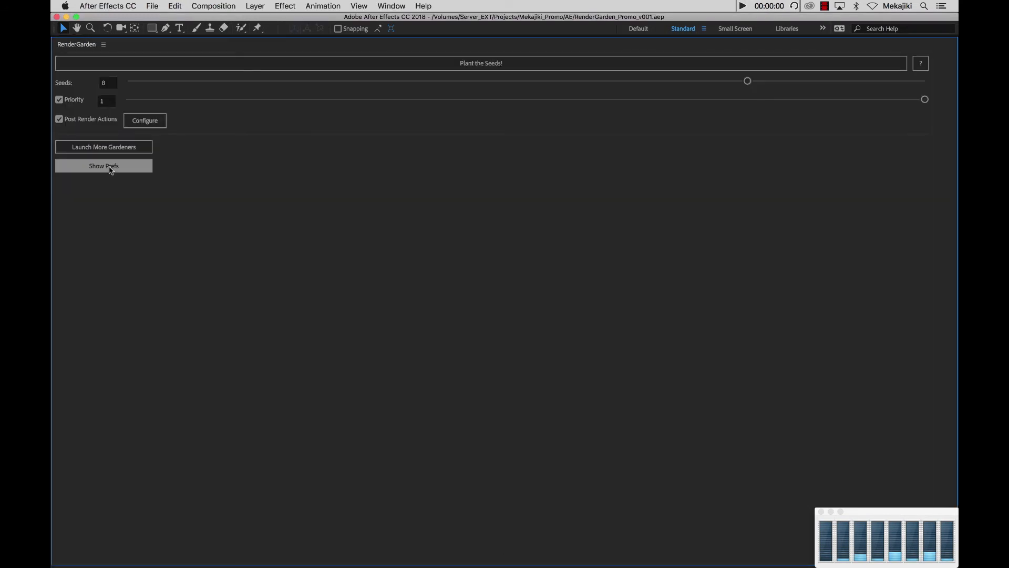
Enable Increment and Save in the RenderGarden panel preferences
click(103, 165)
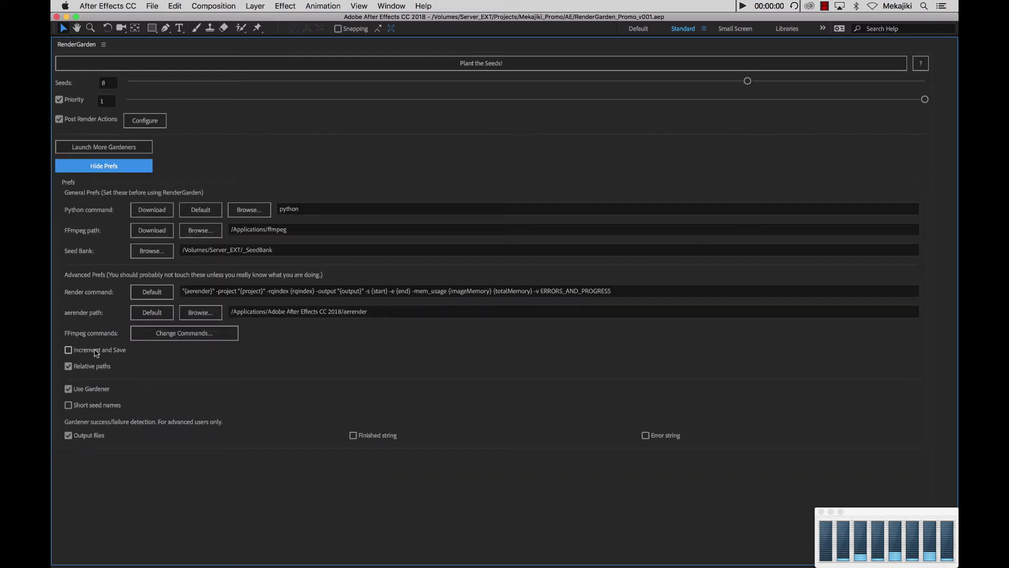
click(69, 349)
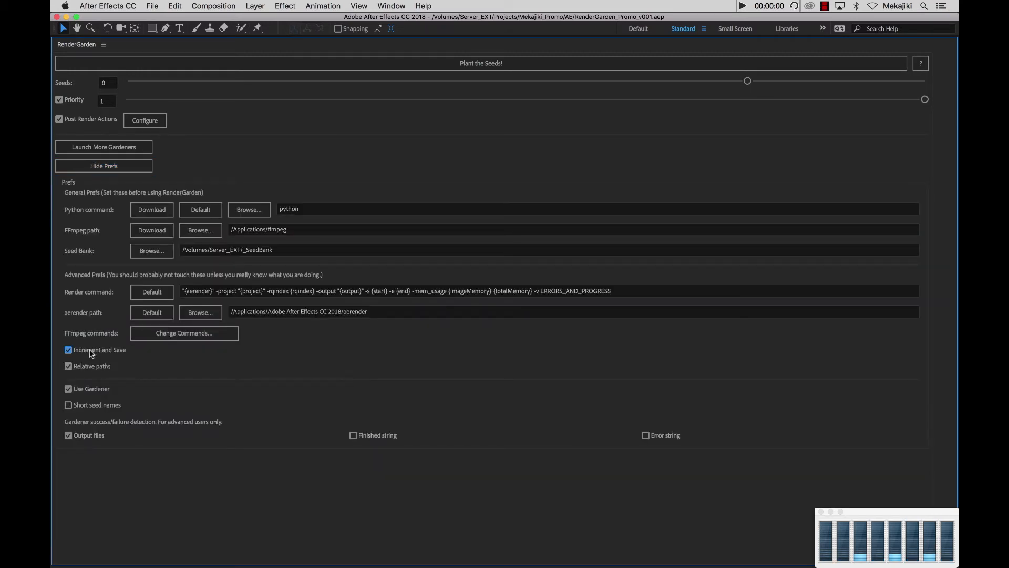
click(68, 349)
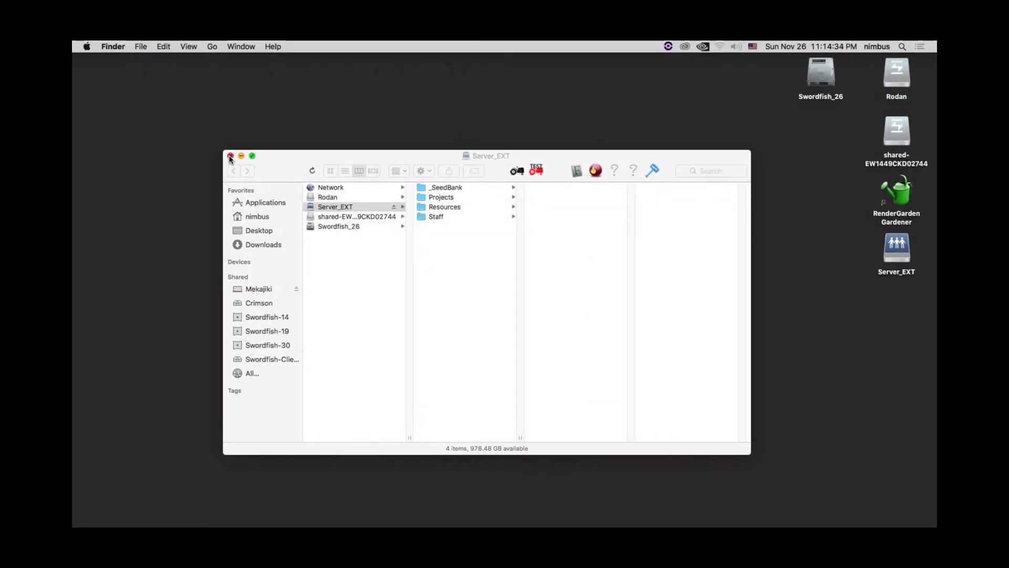
Launch RenderGarden Gardener and set it to start four Gardener processes
click(230, 155)
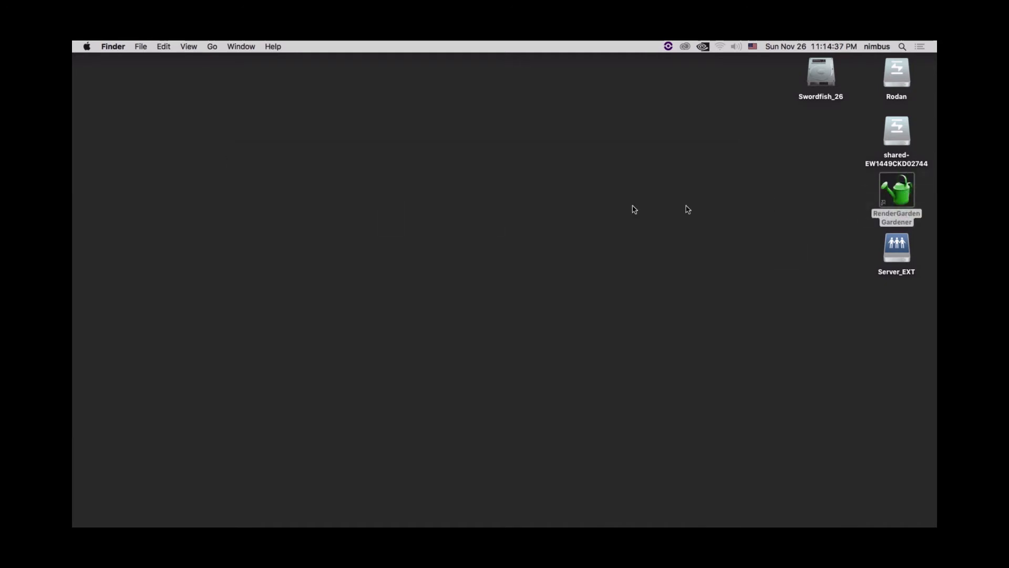
double_click(896, 189)
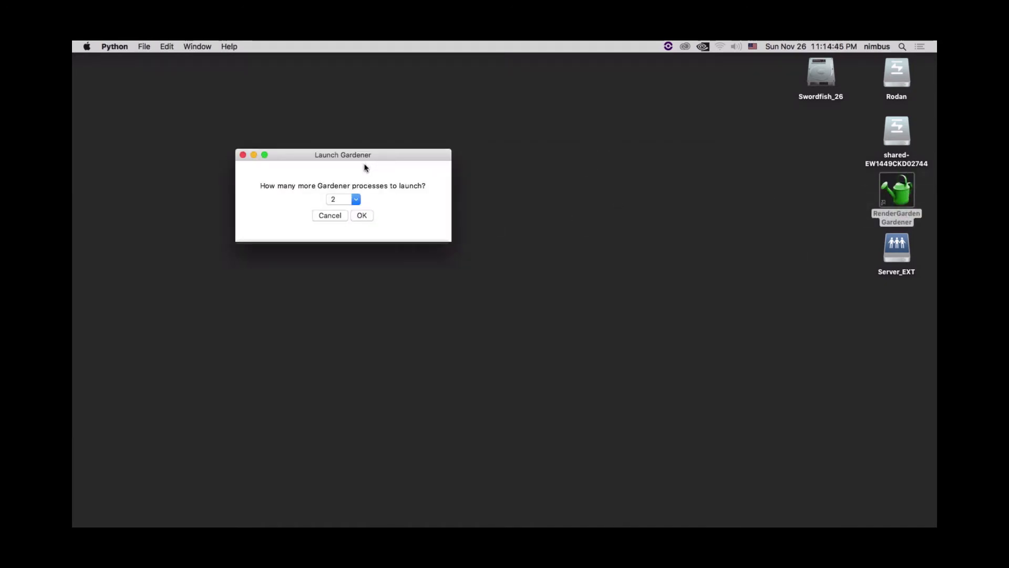
click(343, 199)
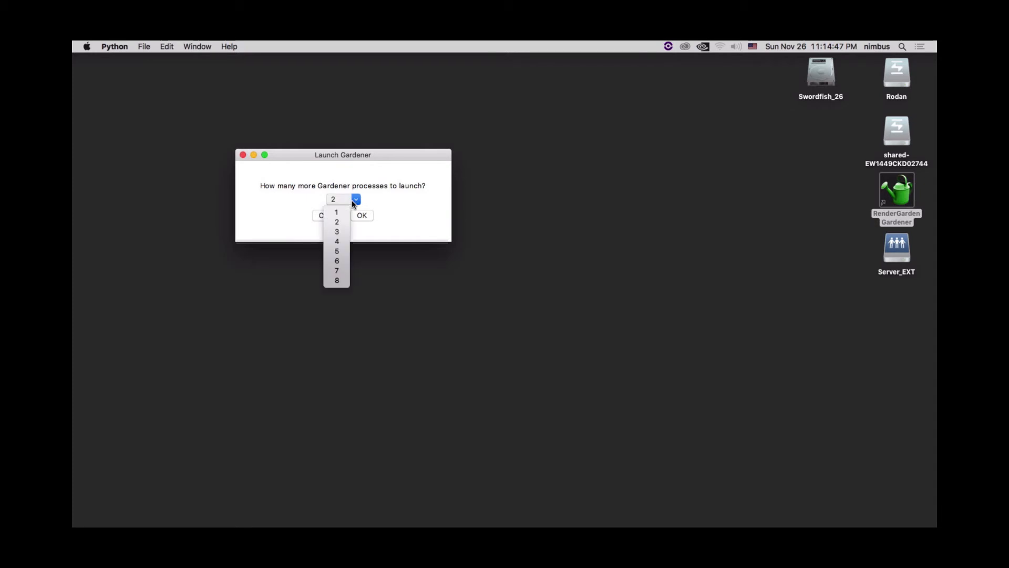
click(337, 242)
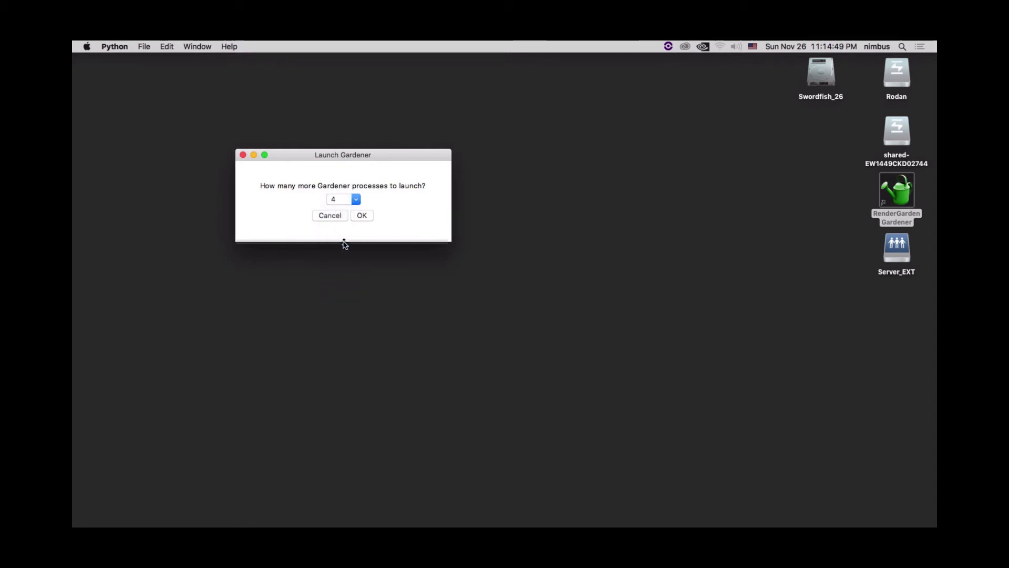
click(361, 214)
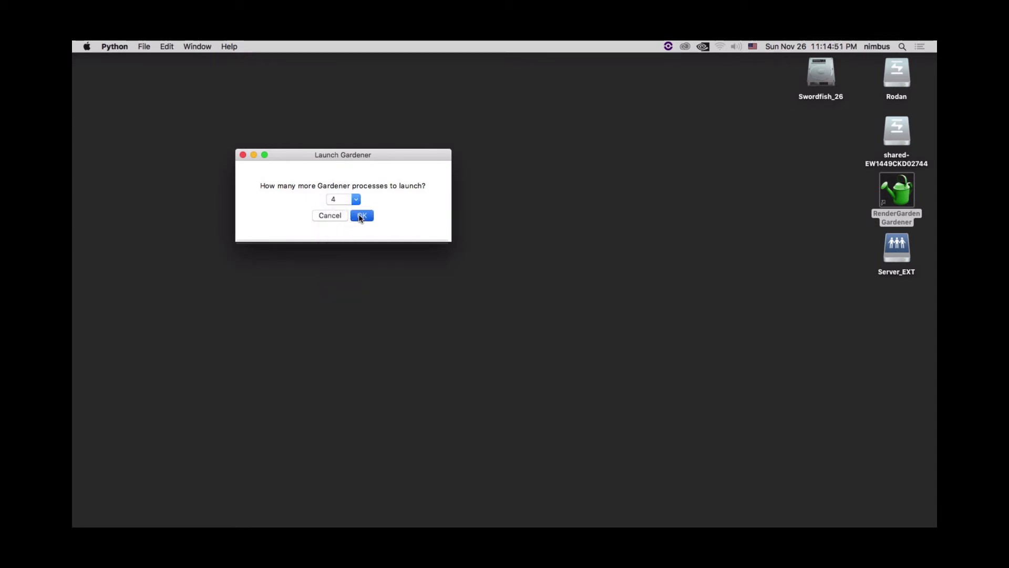
click(362, 215)
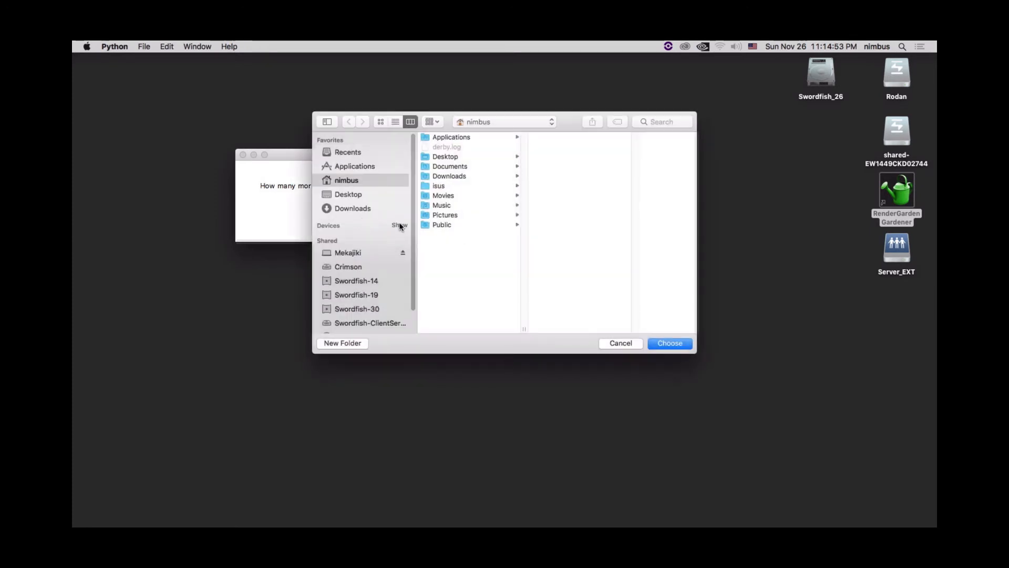
Point the Gardeners at the _SeedBank folder on the Mekajiki share and dismiss the success alert
click(348, 252)
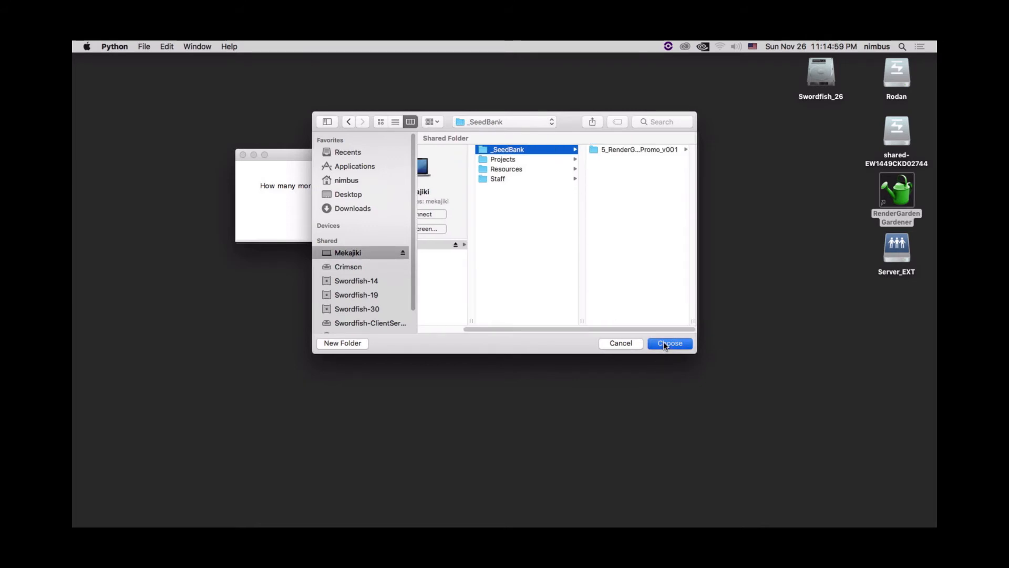
click(668, 343)
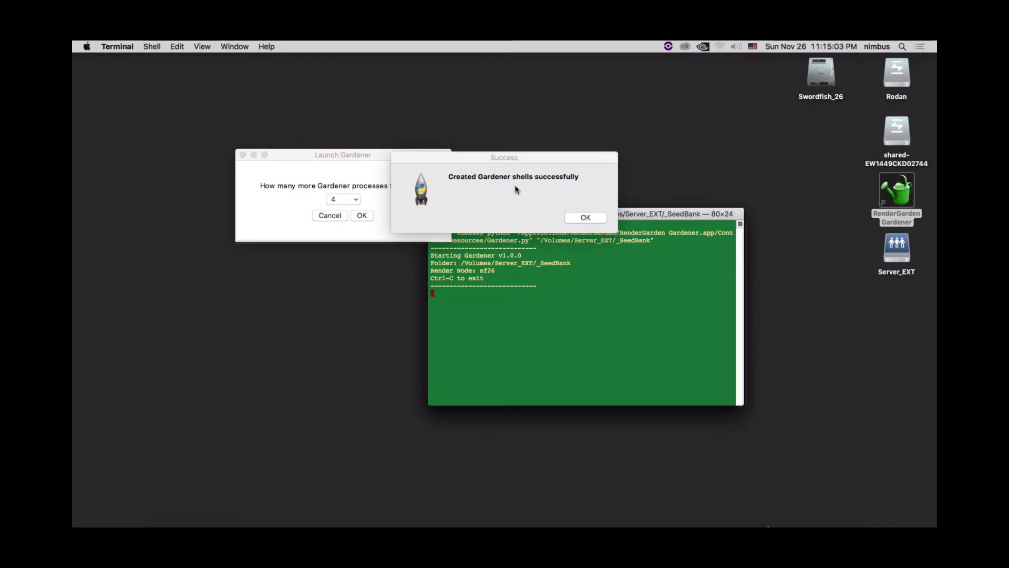
click(585, 217)
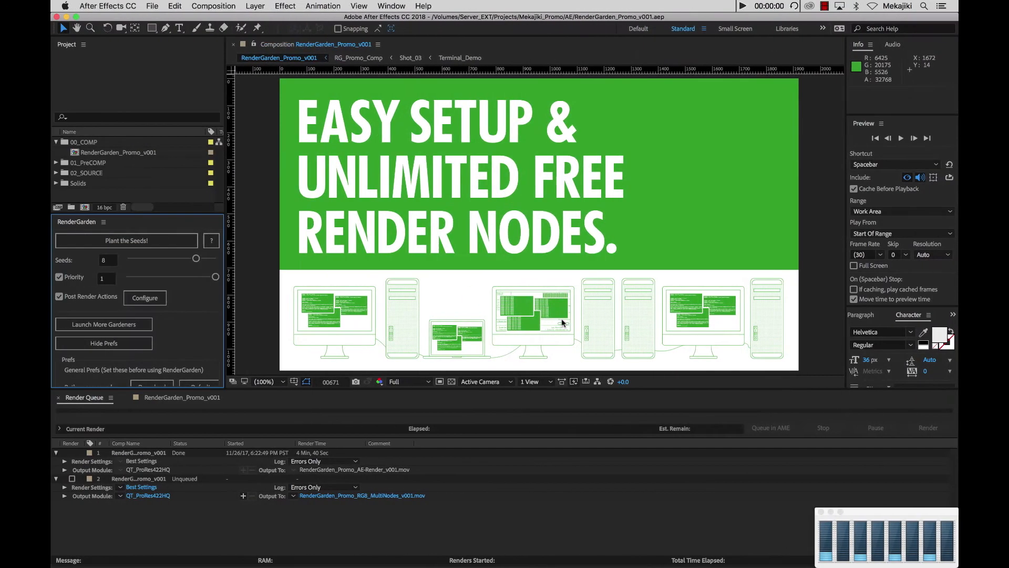
Queue the second render item and set RenderGarden seeds to 20
click(138, 479)
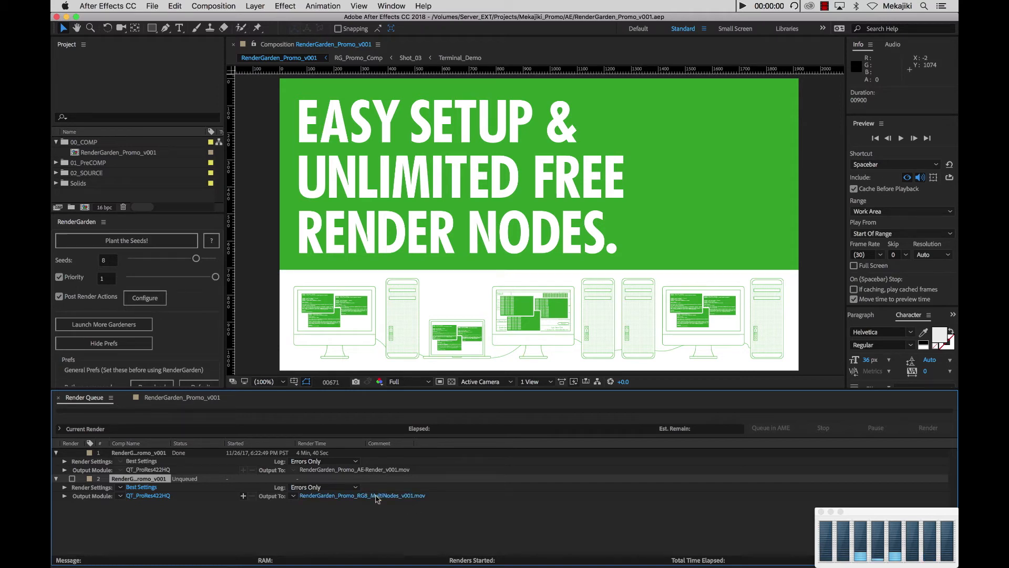
click(363, 495)
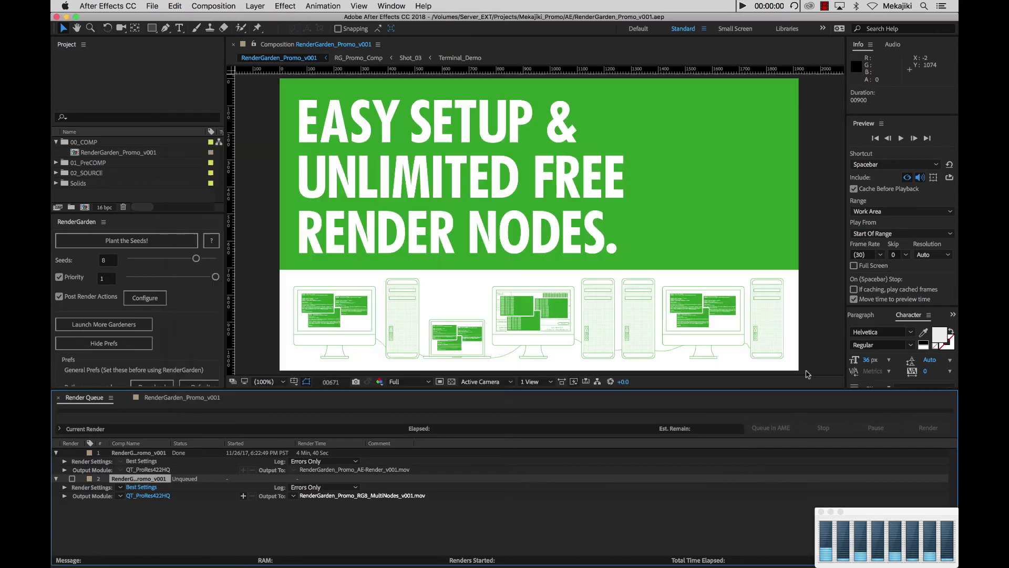
click(72, 479)
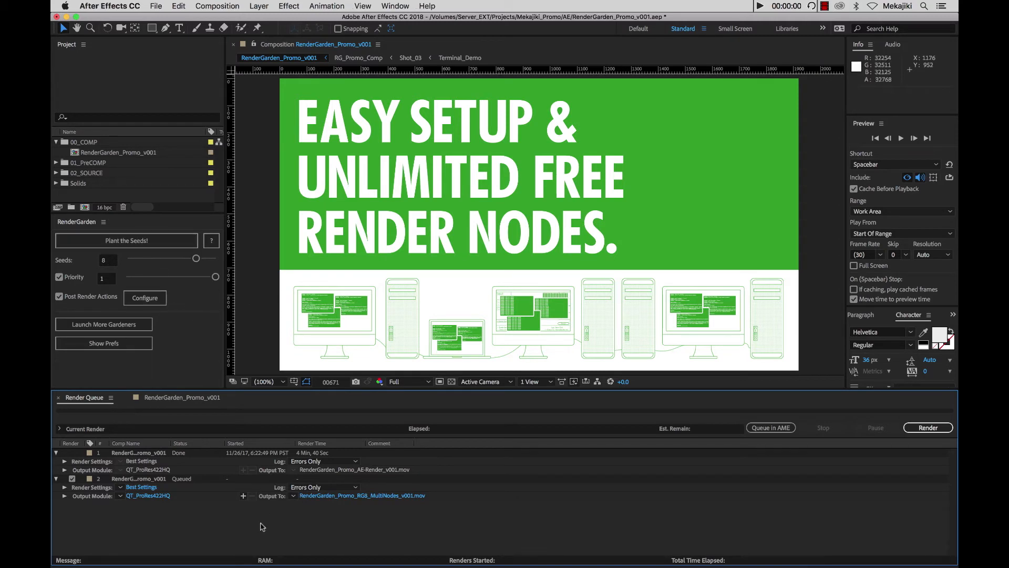
mouse_move(261, 515)
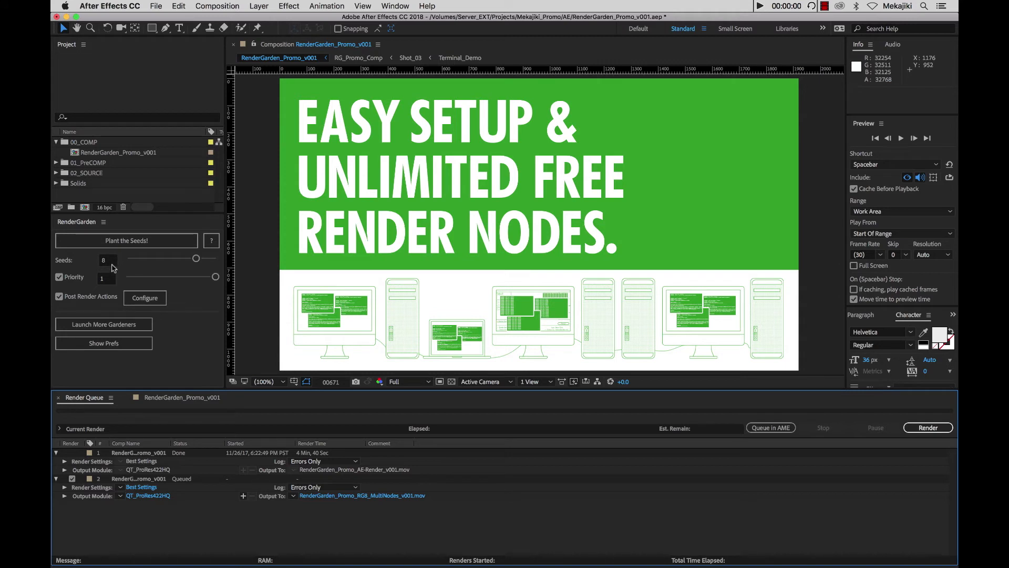
mouse_move(103, 264)
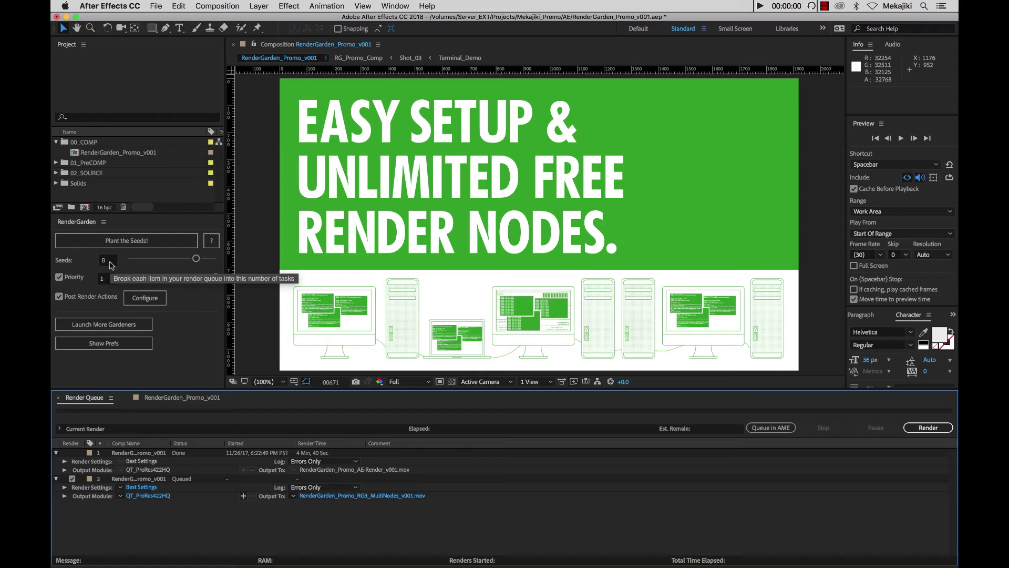
click(102, 260)
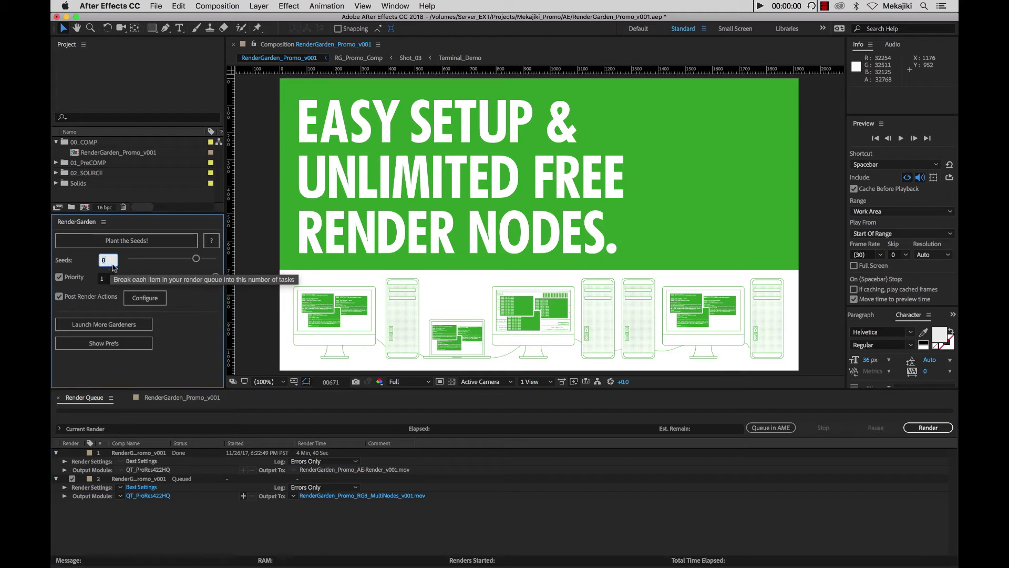
mouse_move(157, 274)
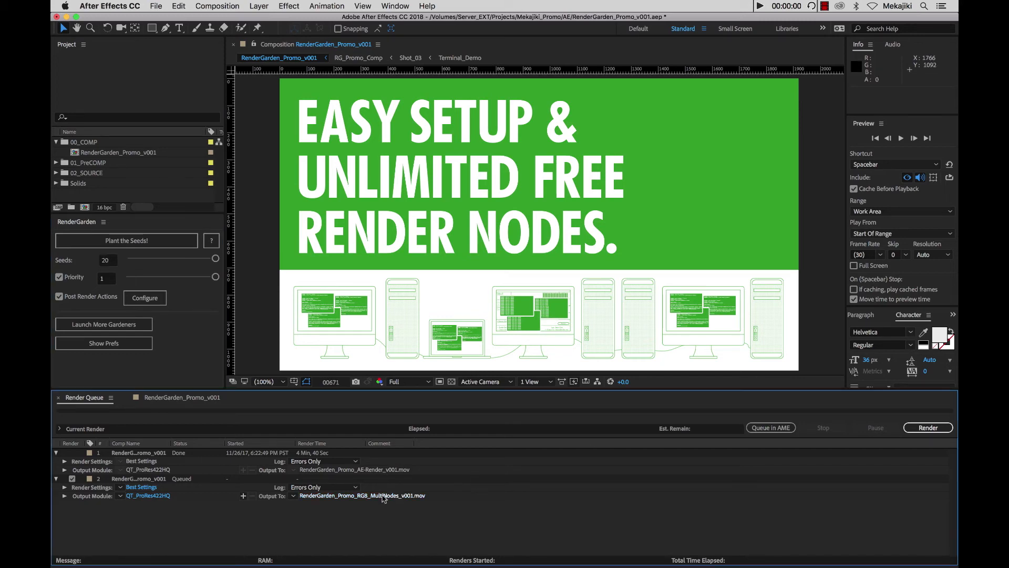
Rename the output to RenderGarden_Promo_RG20_MultiNodes_v001.mov and save it
click(362, 495)
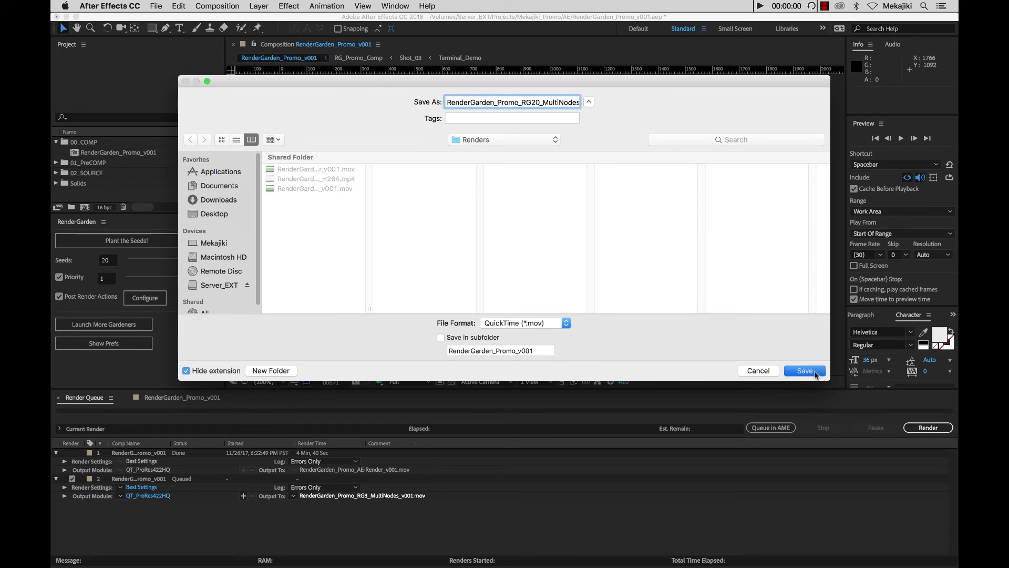
click(804, 370)
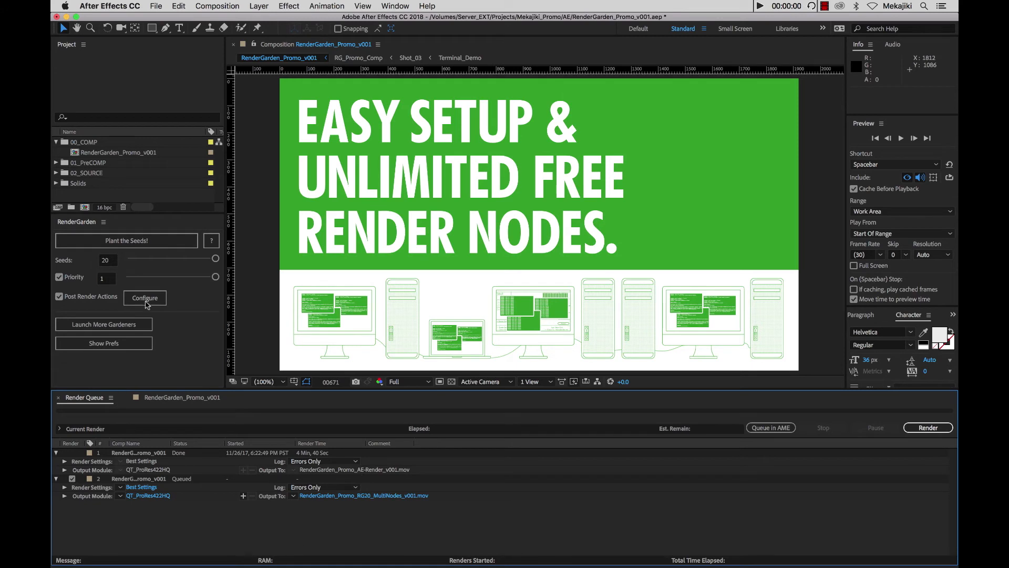
Plant the seeds for the queued render without launching extra Gardeners
click(127, 240)
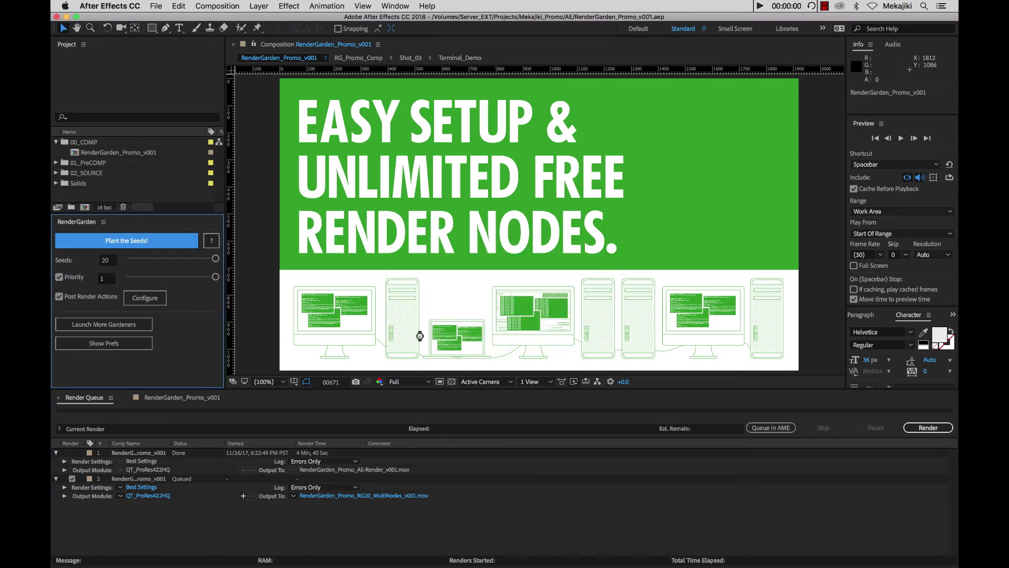
click(127, 239)
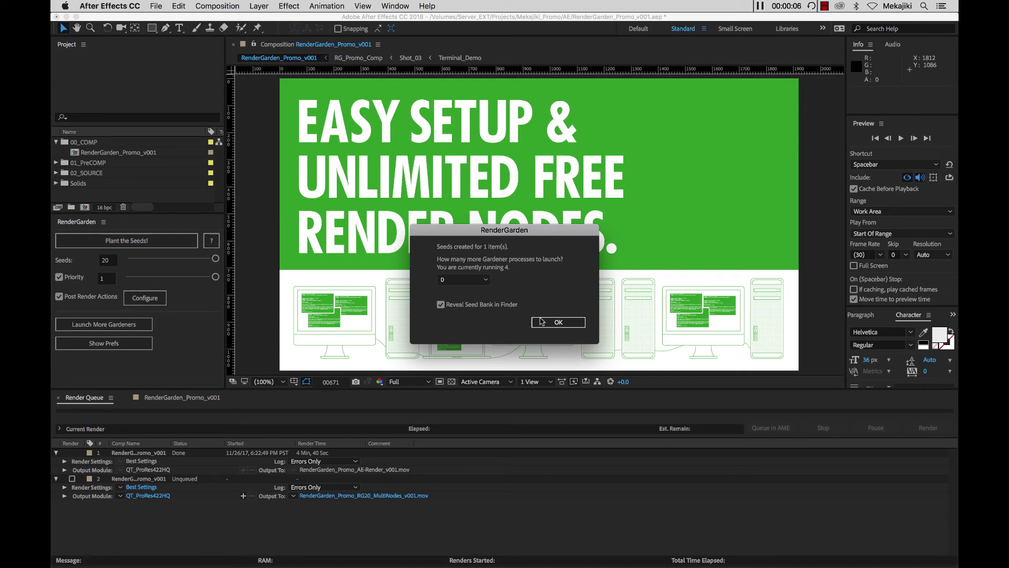
click(557, 322)
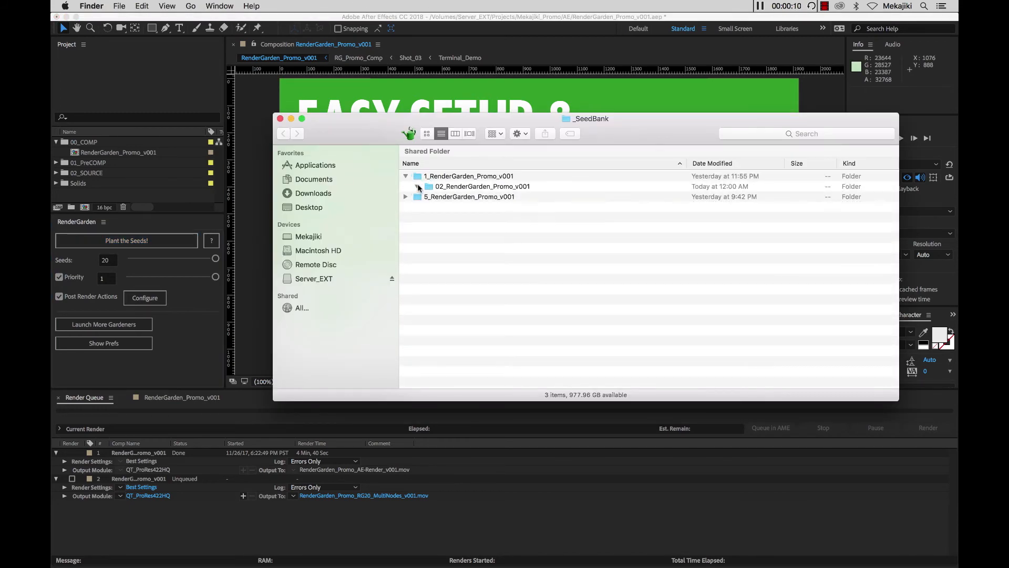
Expand the RG20 seed folder and select the seeds currently rendering
click(407, 186)
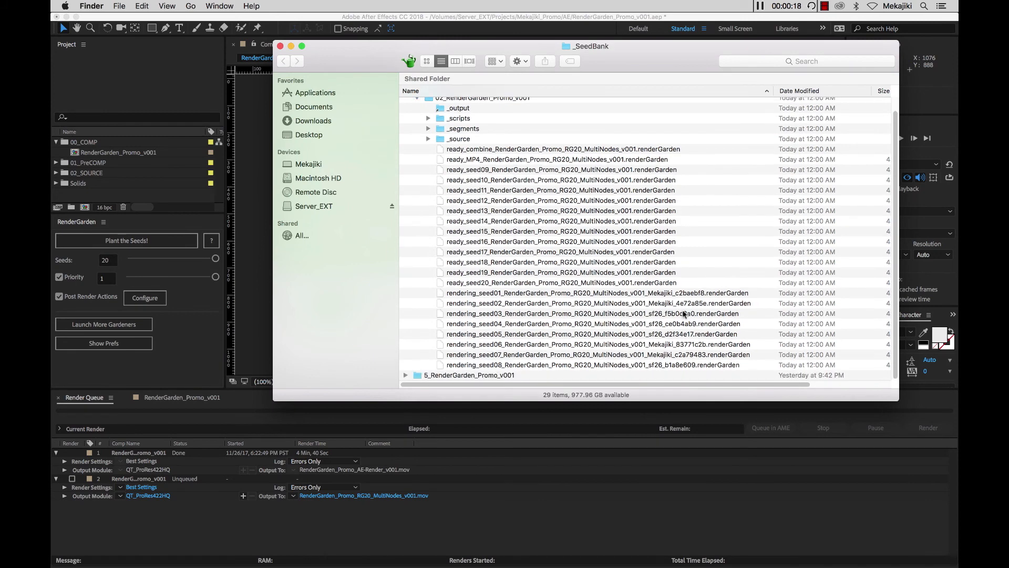
click(580, 293)
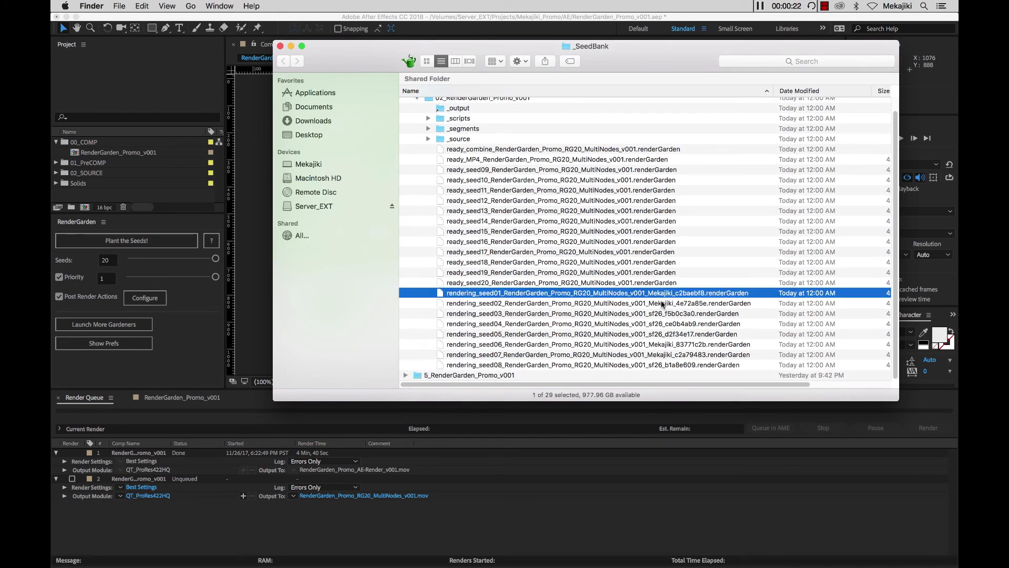
click(579, 303)
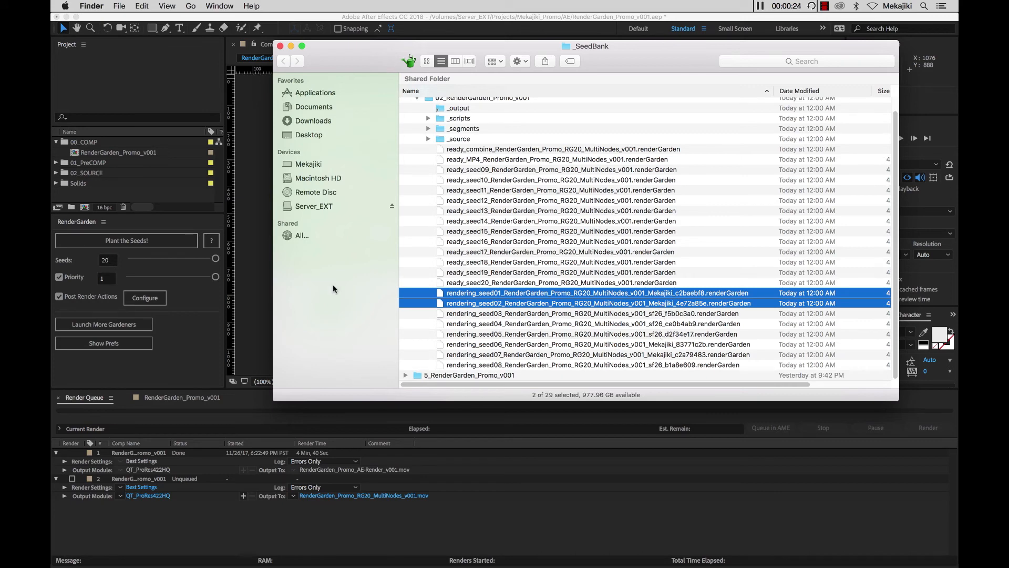
click(495, 548)
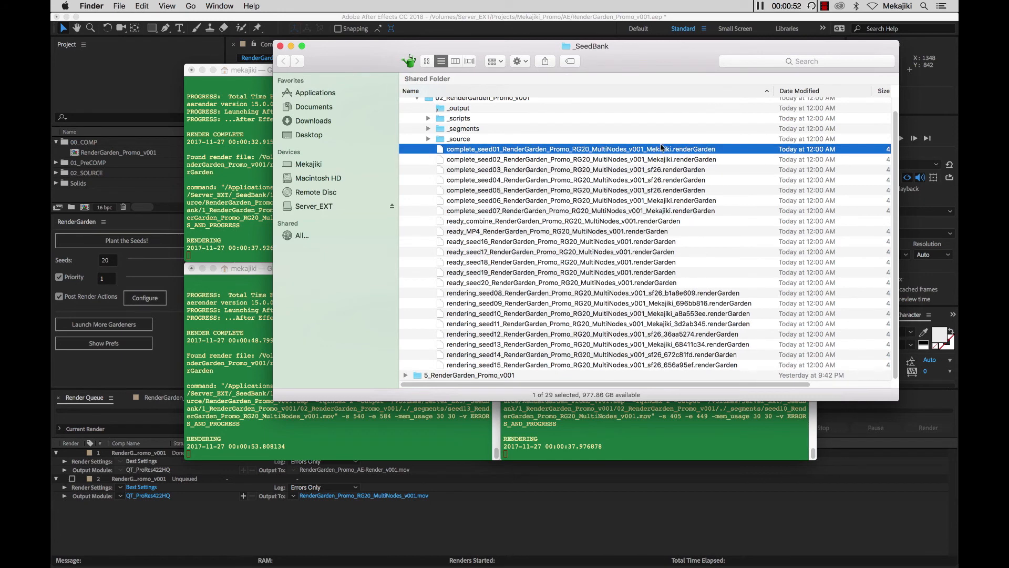
mouse_move(658, 195)
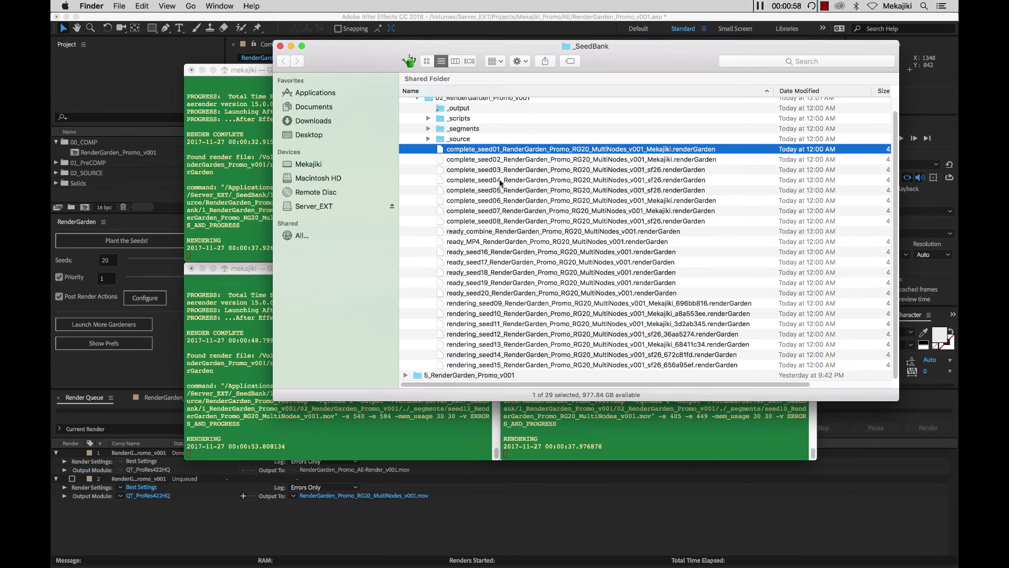
mouse_move(652, 175)
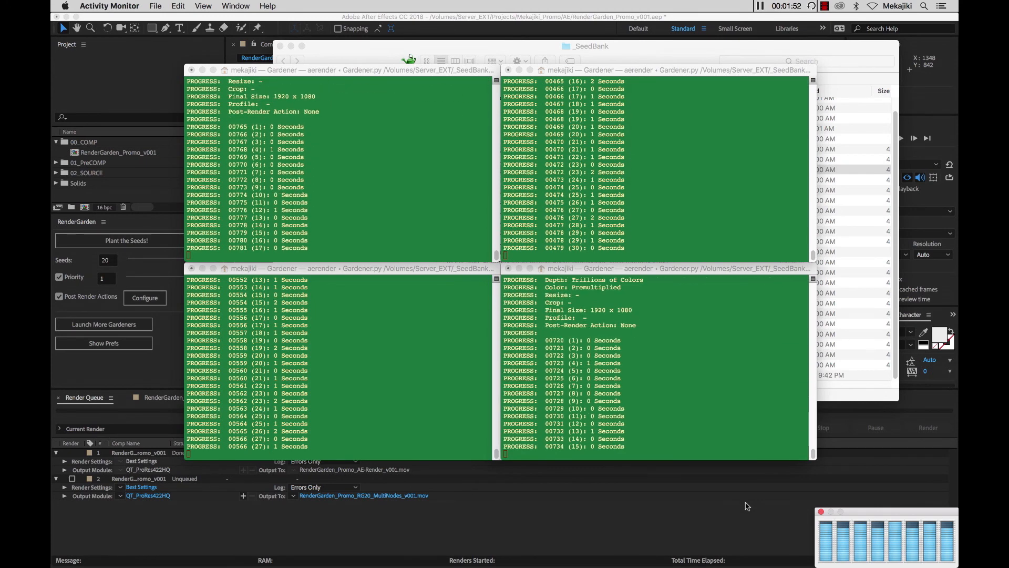
Bring the seed bank forward and select the rendering combine task once all twenty seeds complete
click(576, 169)
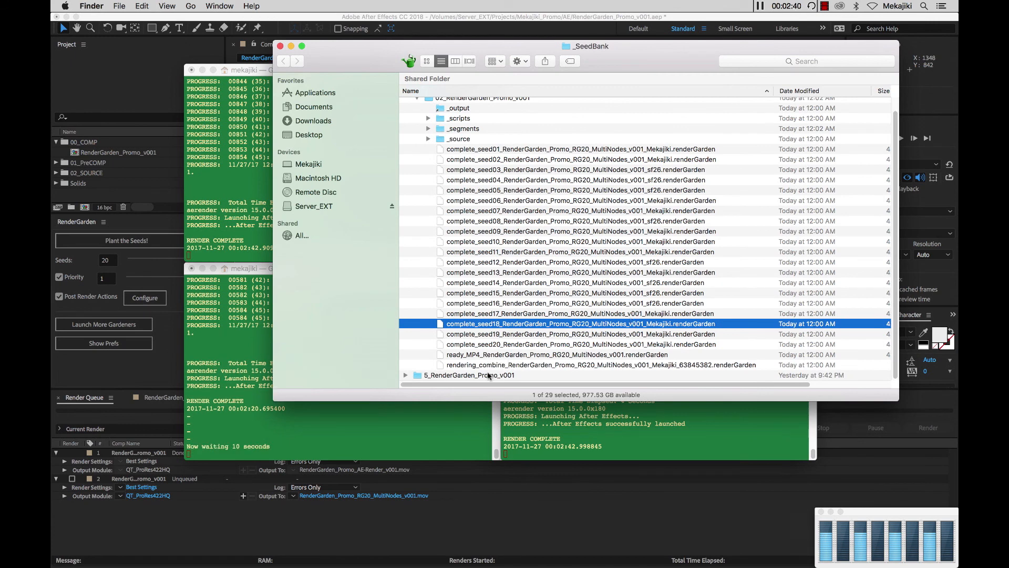
click(580, 365)
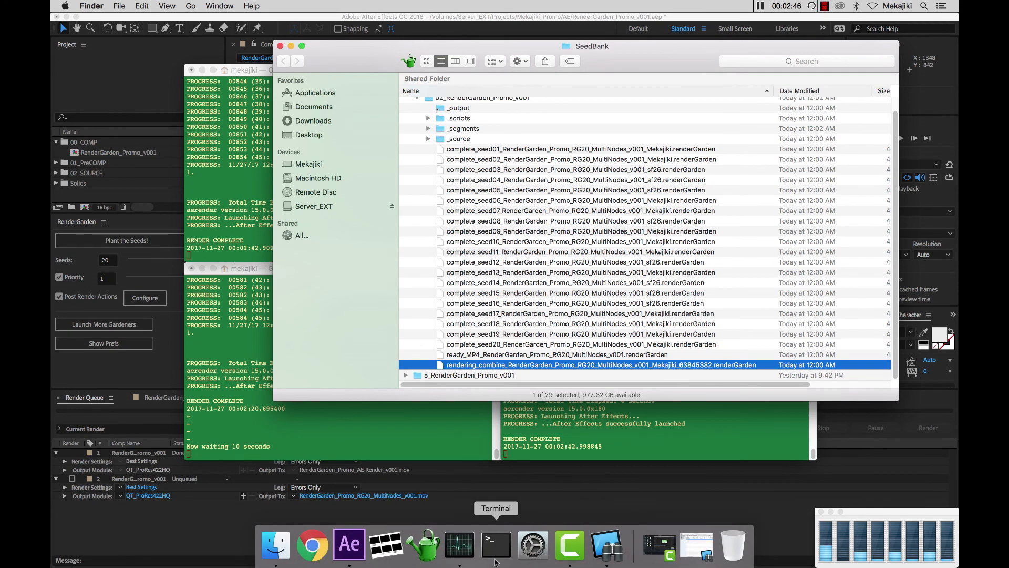
Reach the Renders folder and select the finished RenderGarden_Promo_RG20_MultiNodes_v001.mov
click(495, 544)
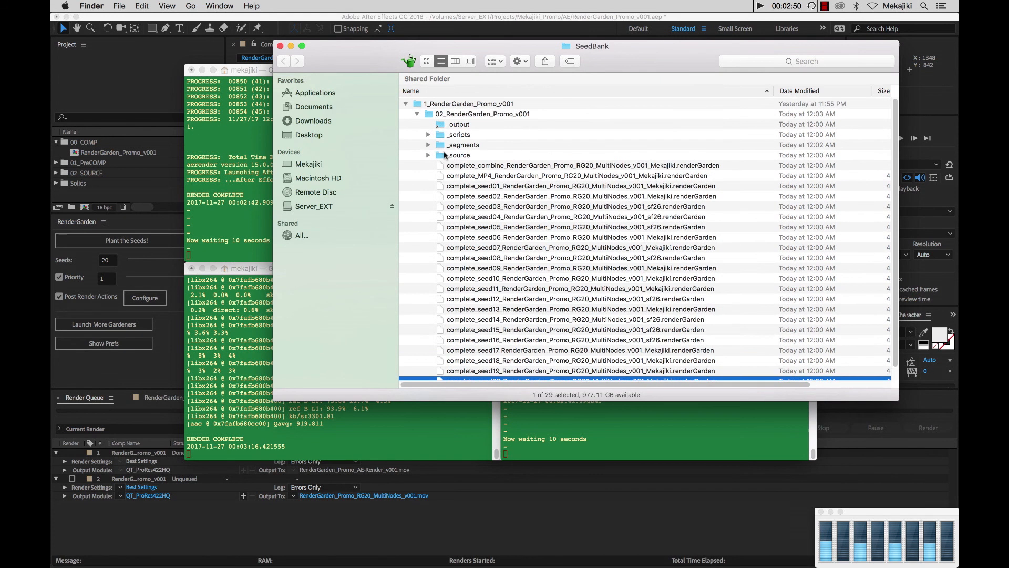
click(463, 144)
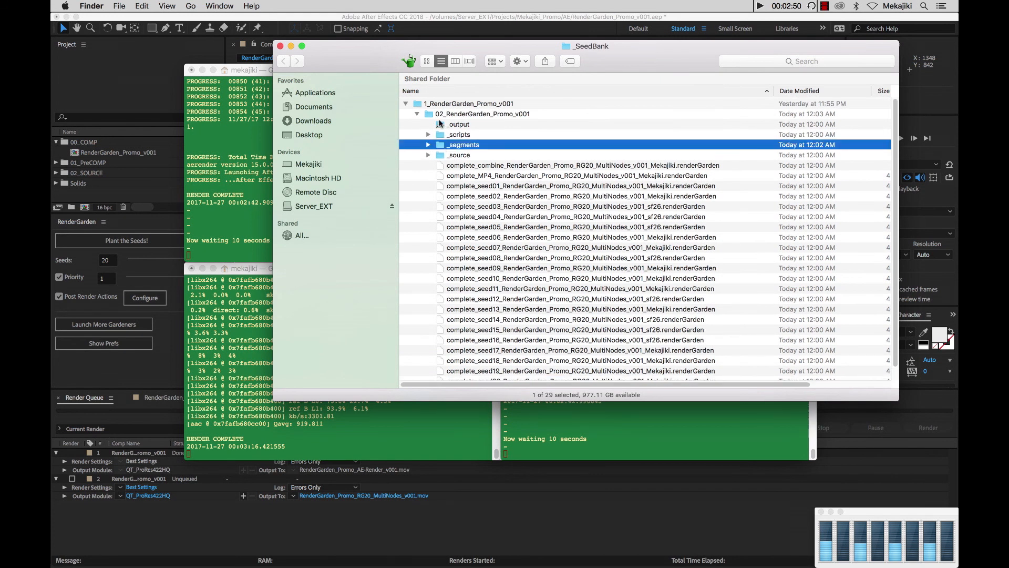
click(283, 61)
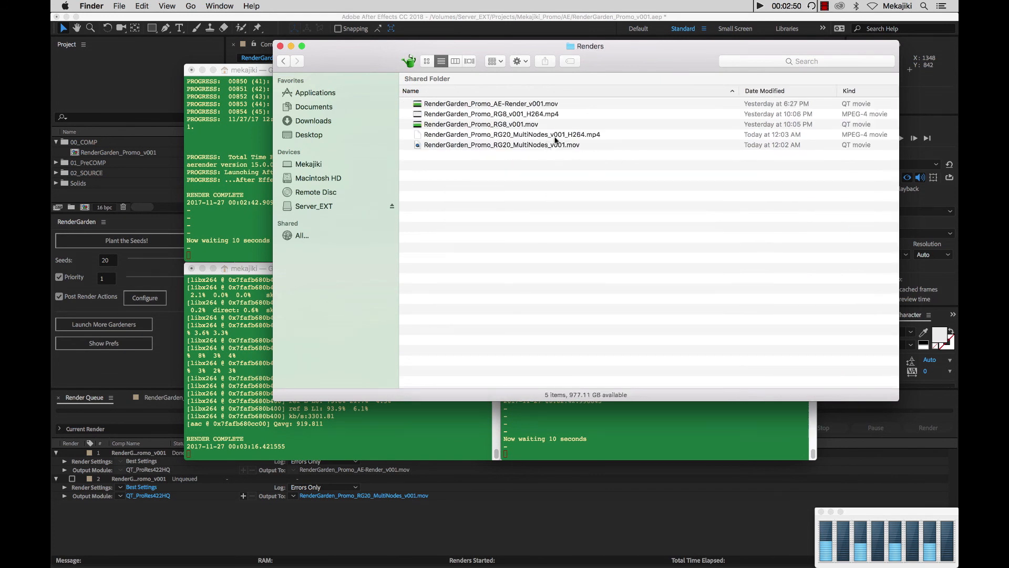
click(501, 144)
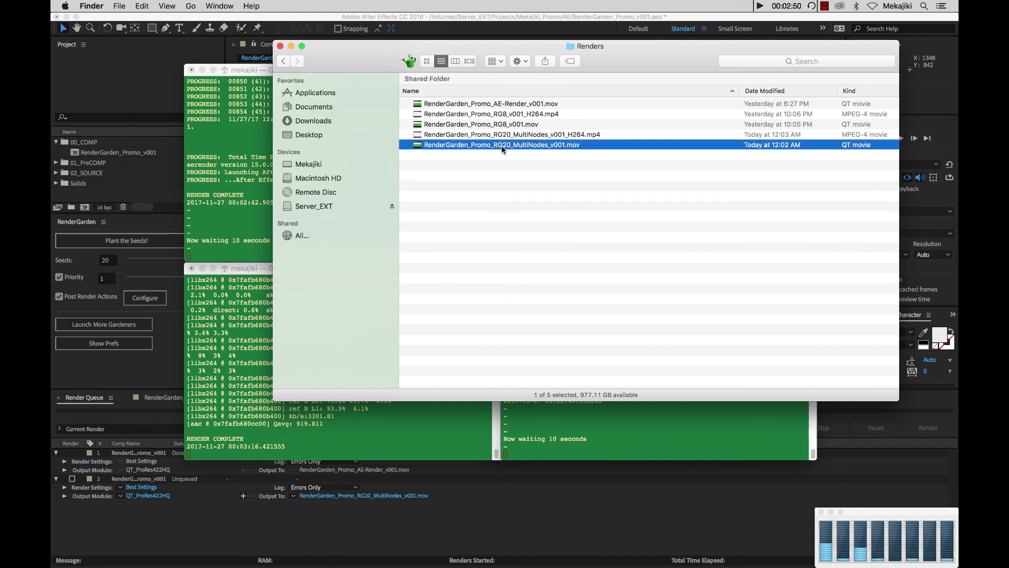